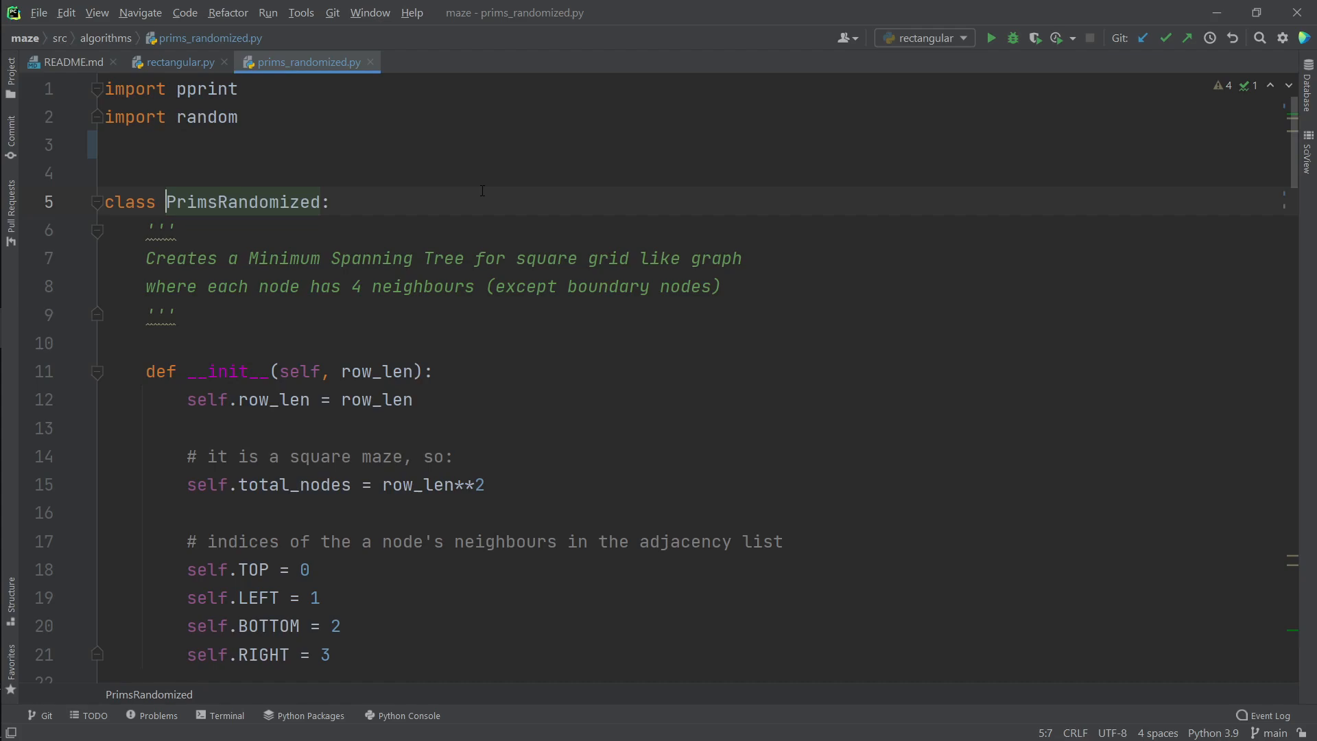
Step: Review the constructor's row_len, the mst zero entries and the visited list initialisation
{"action": "left_click", "coordinate": [412, 399]}
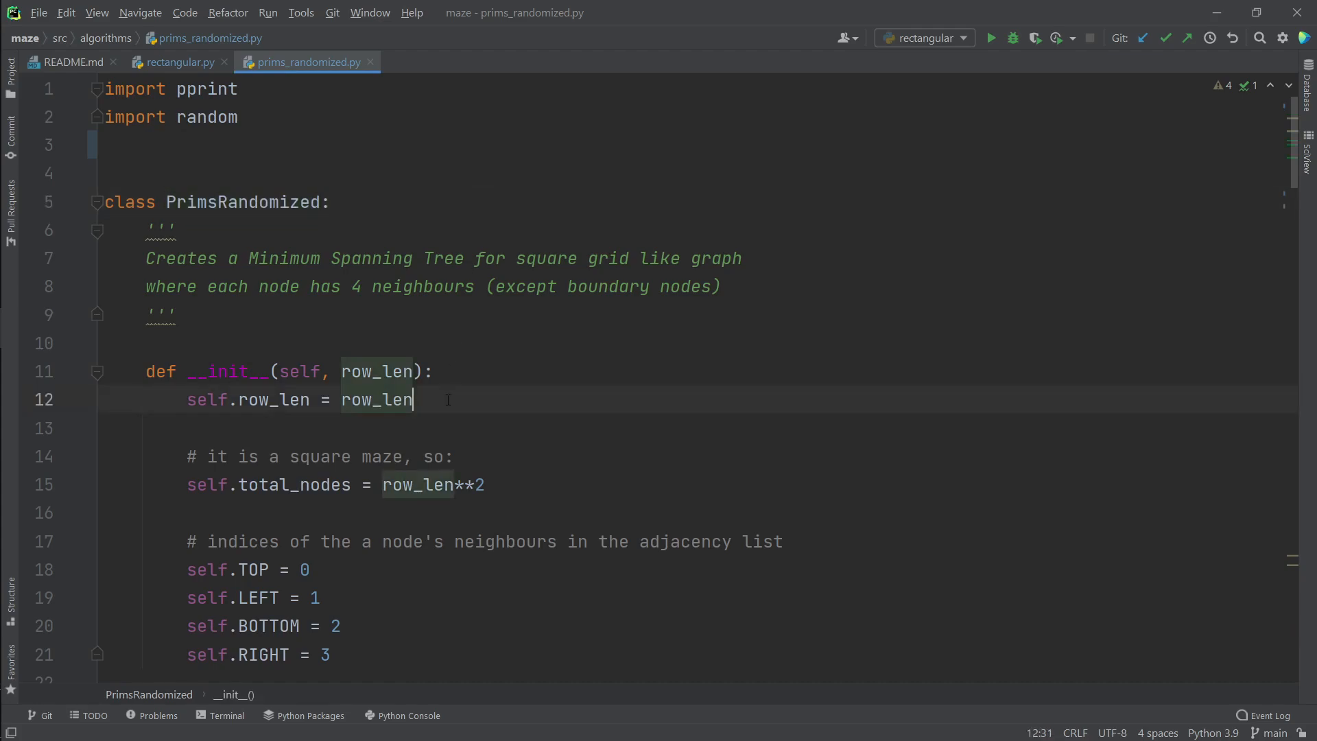
{"action": "scroll", "scroll_direction": "down", "scroll_amount": 3}
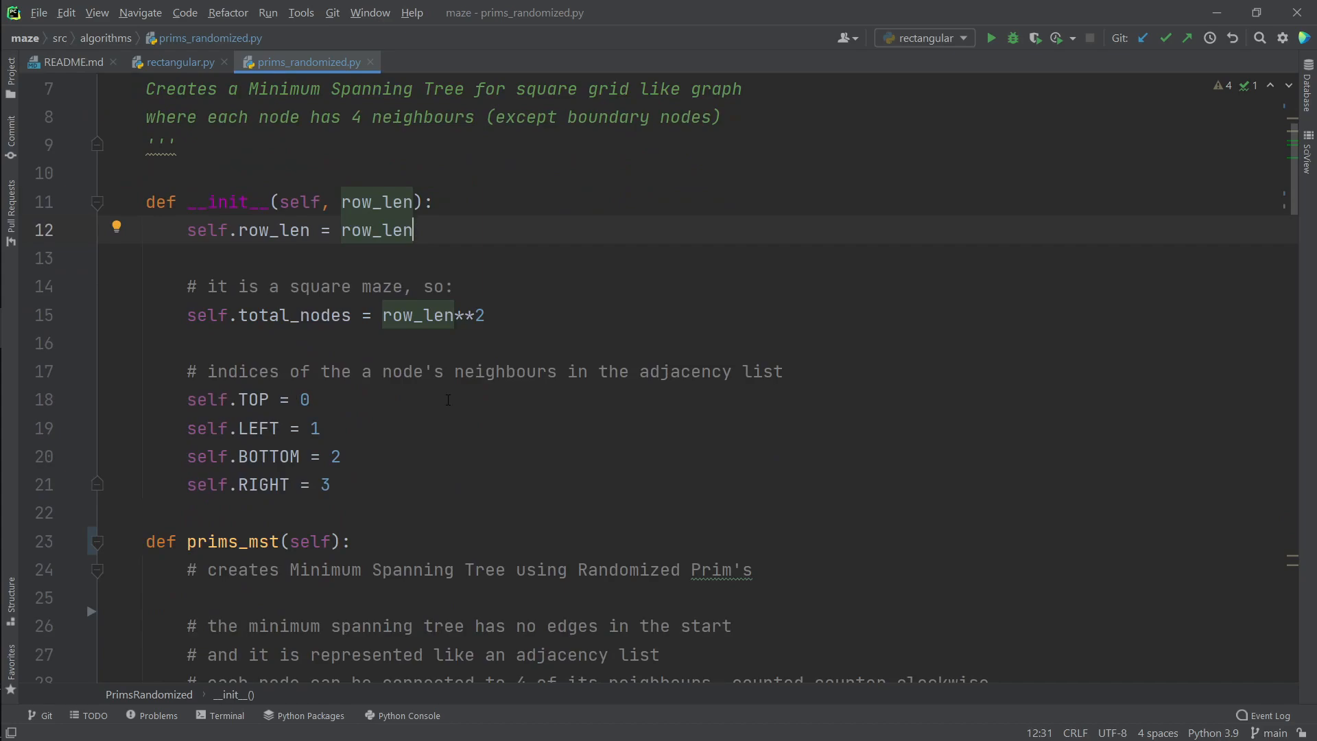
{"action": "scroll", "scroll_direction": "down", "scroll_amount": 3}
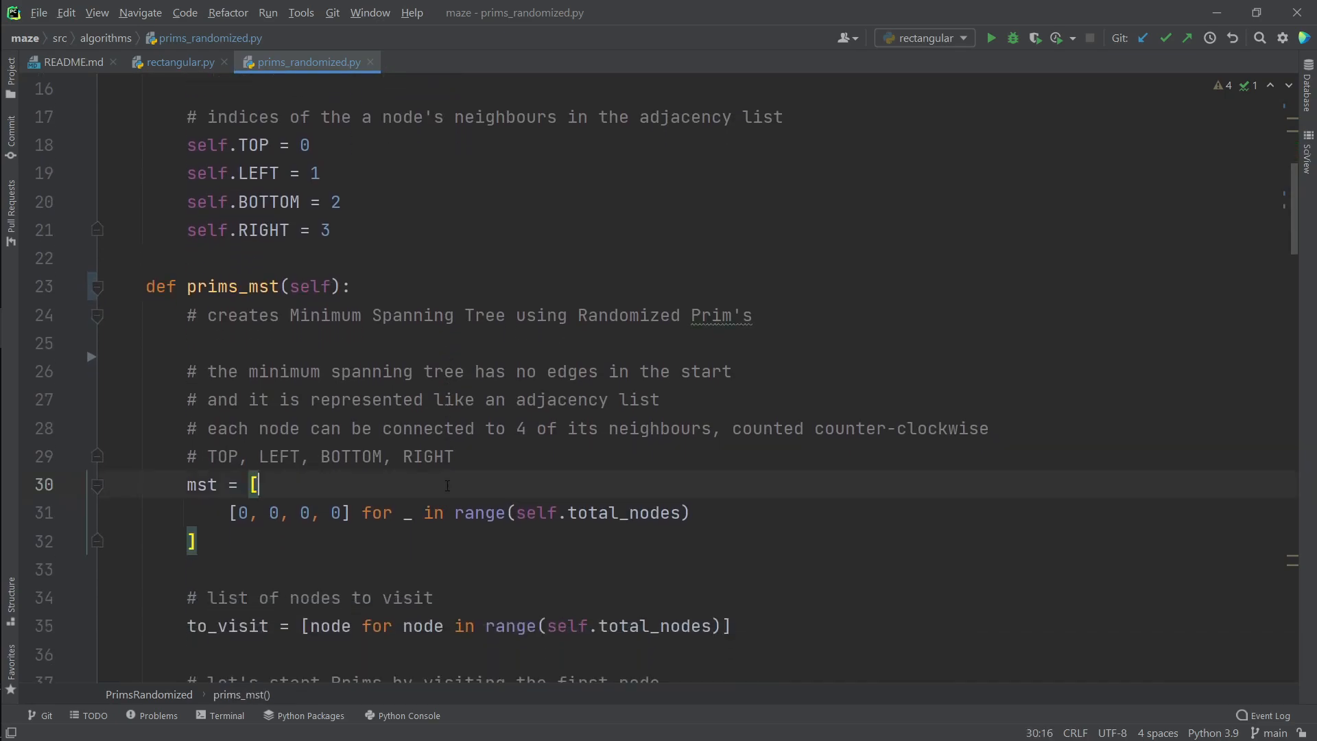
{"action": "scroll", "scroll_direction": "down", "scroll_amount": 3}
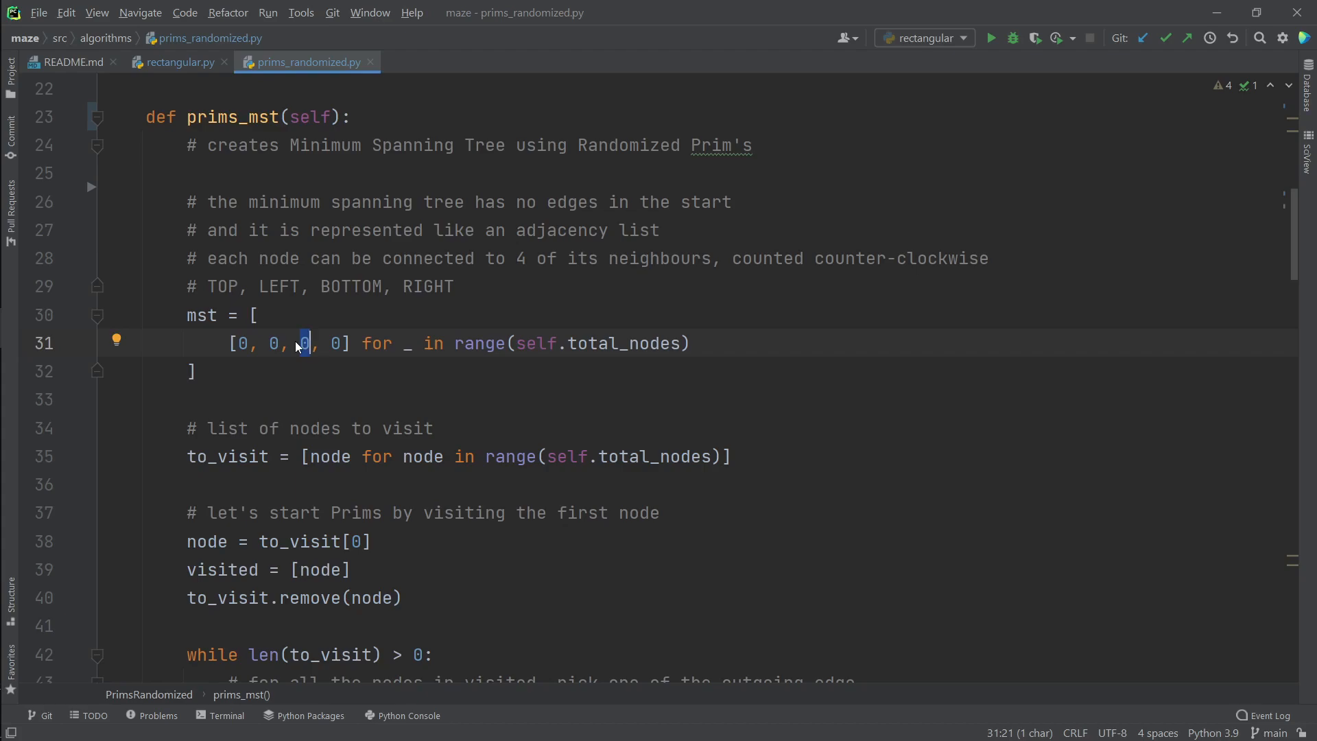
{"action": "double_click", "coordinate": [350, 287]}
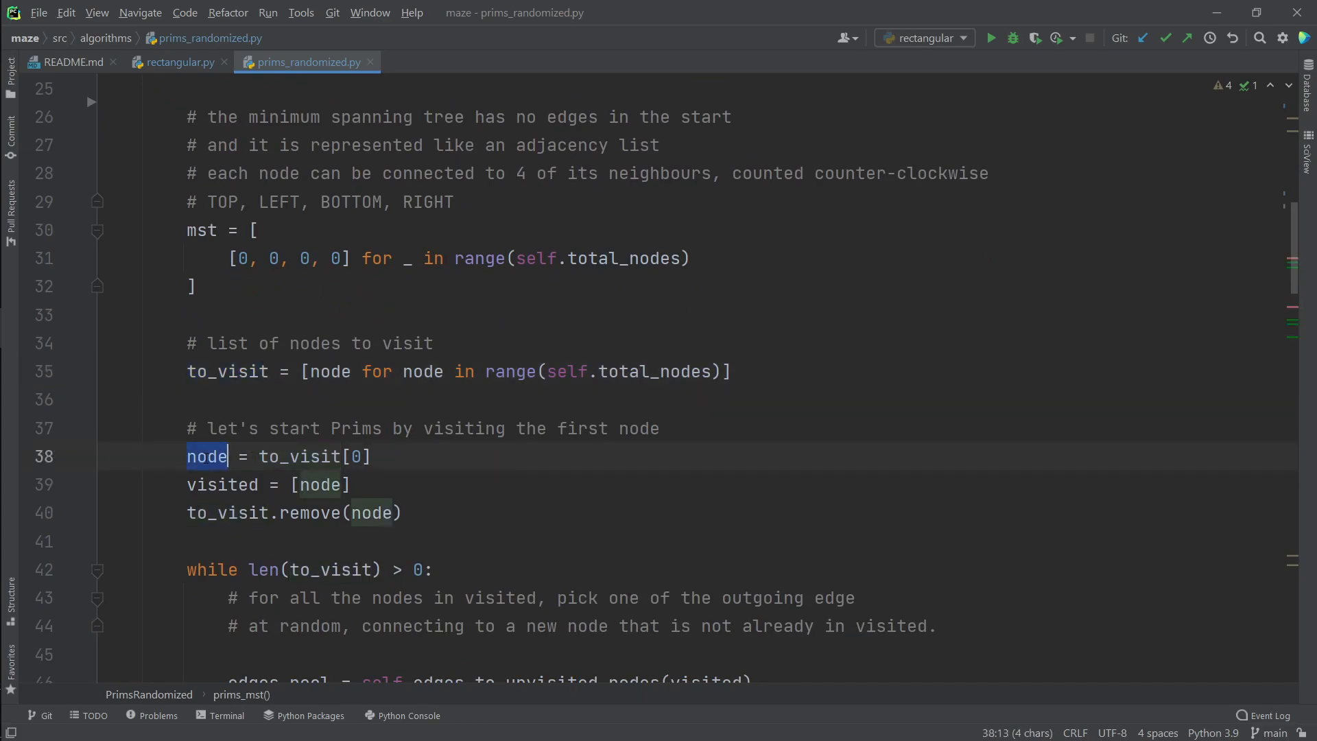
{"action": "left_click", "coordinate": [238, 485]}
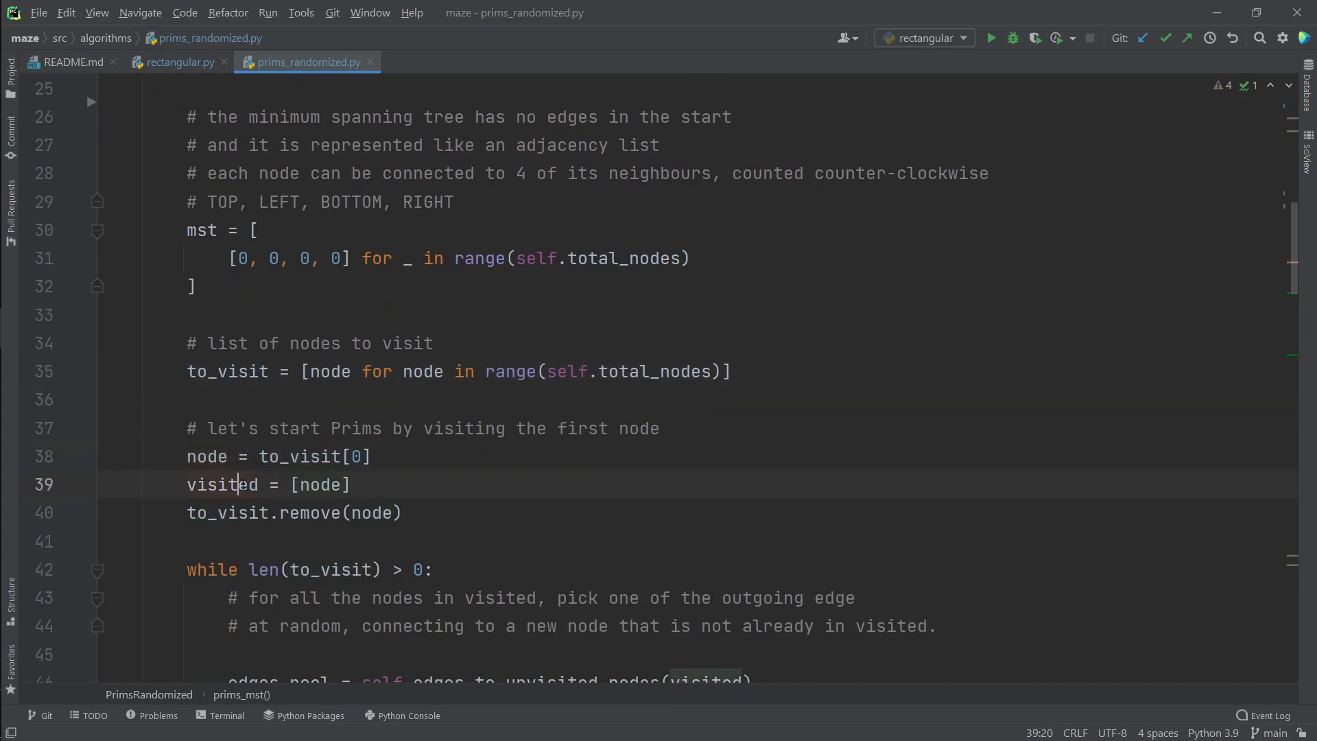
{"action": "double_click", "coordinate": [223, 484]}
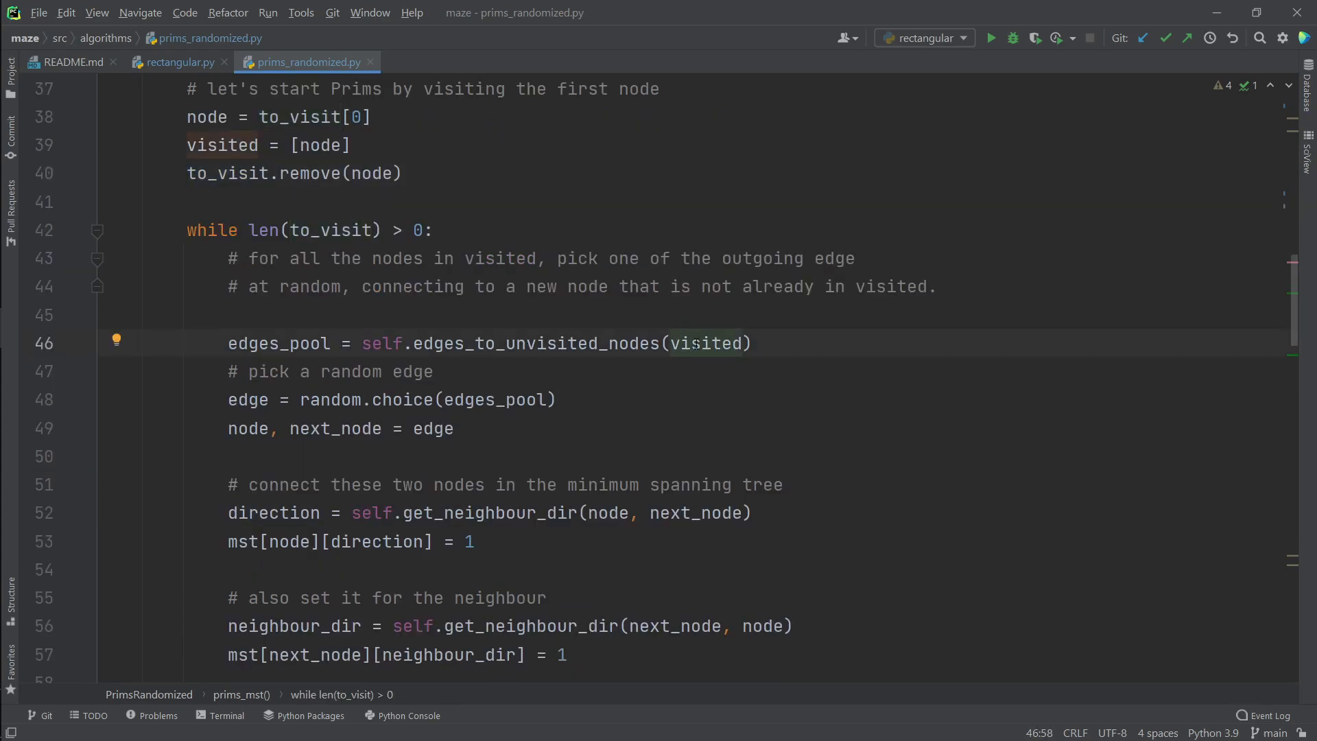
Step: Review edge selection, neighbour connection and to_visit removal, then switch to rectangular.py
{"action": "left_click", "coordinate": [524, 343]}
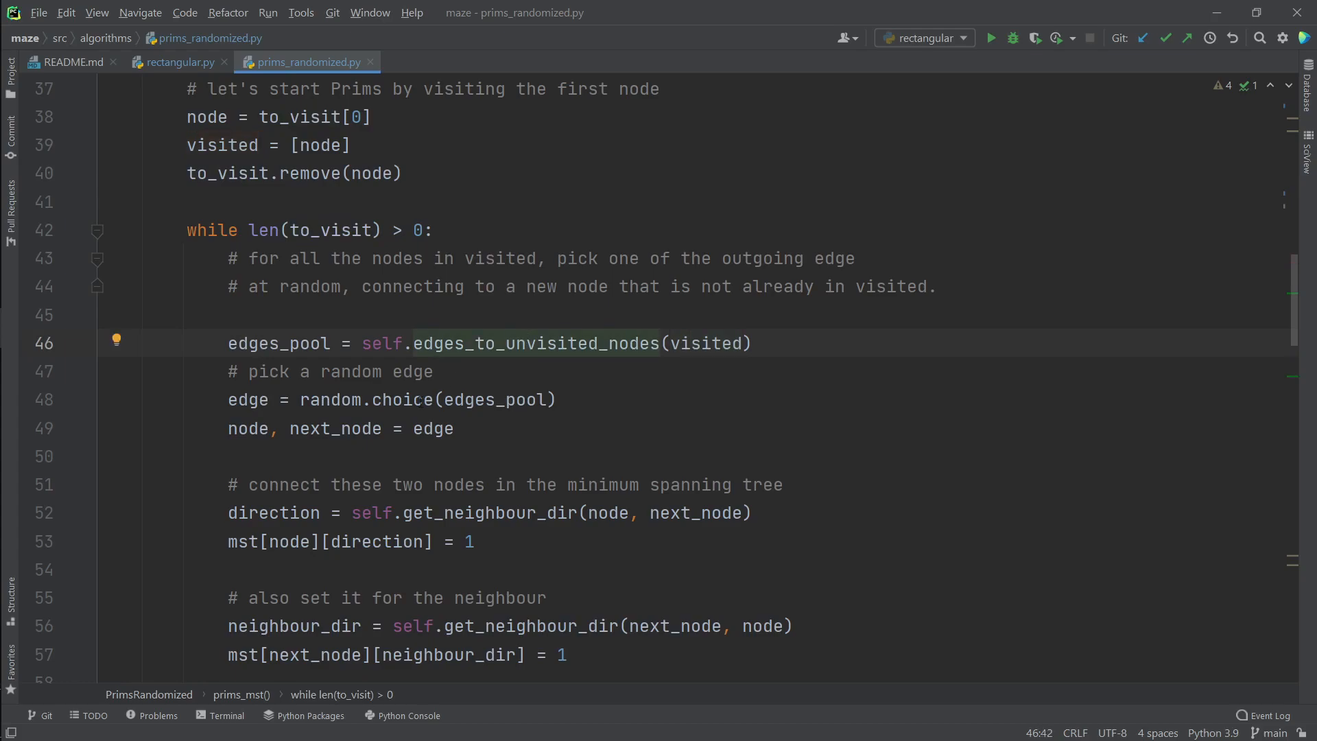
{"action": "left_click", "coordinate": [401, 399]}
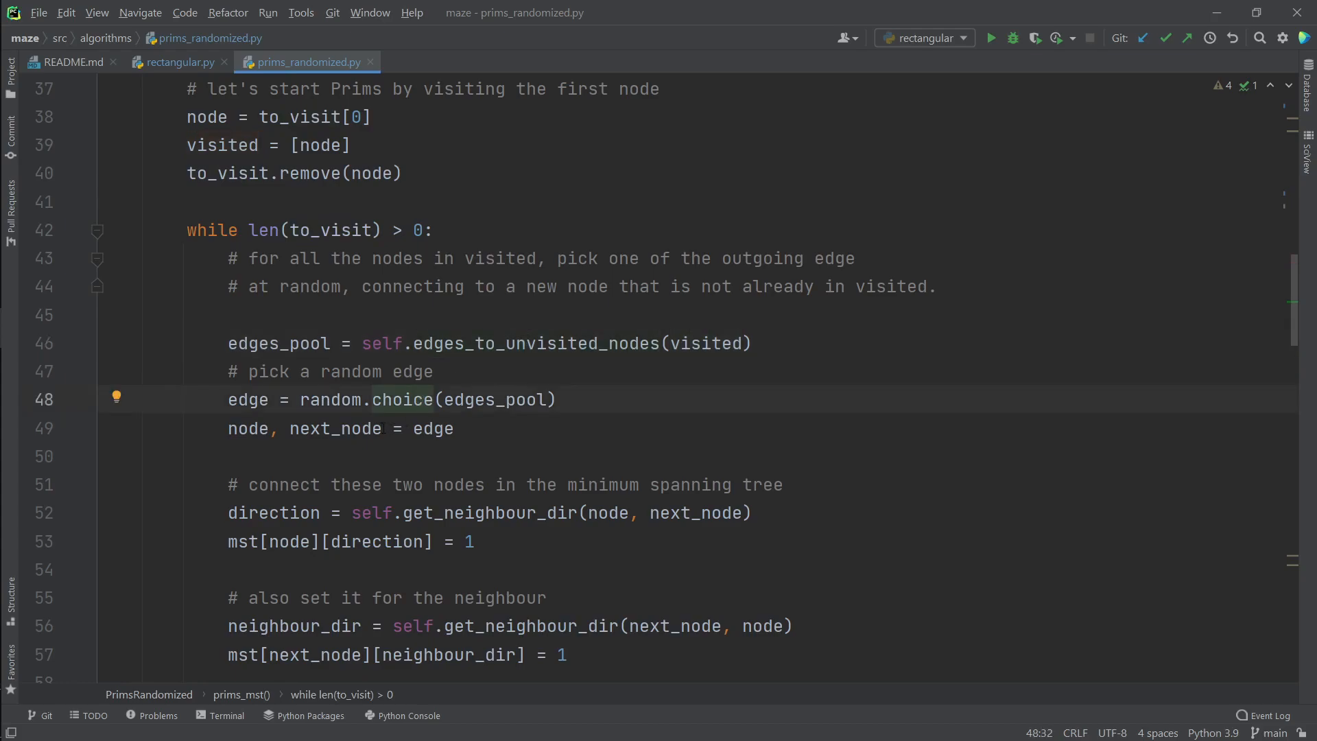
{"action": "double_click", "coordinate": [248, 428]}
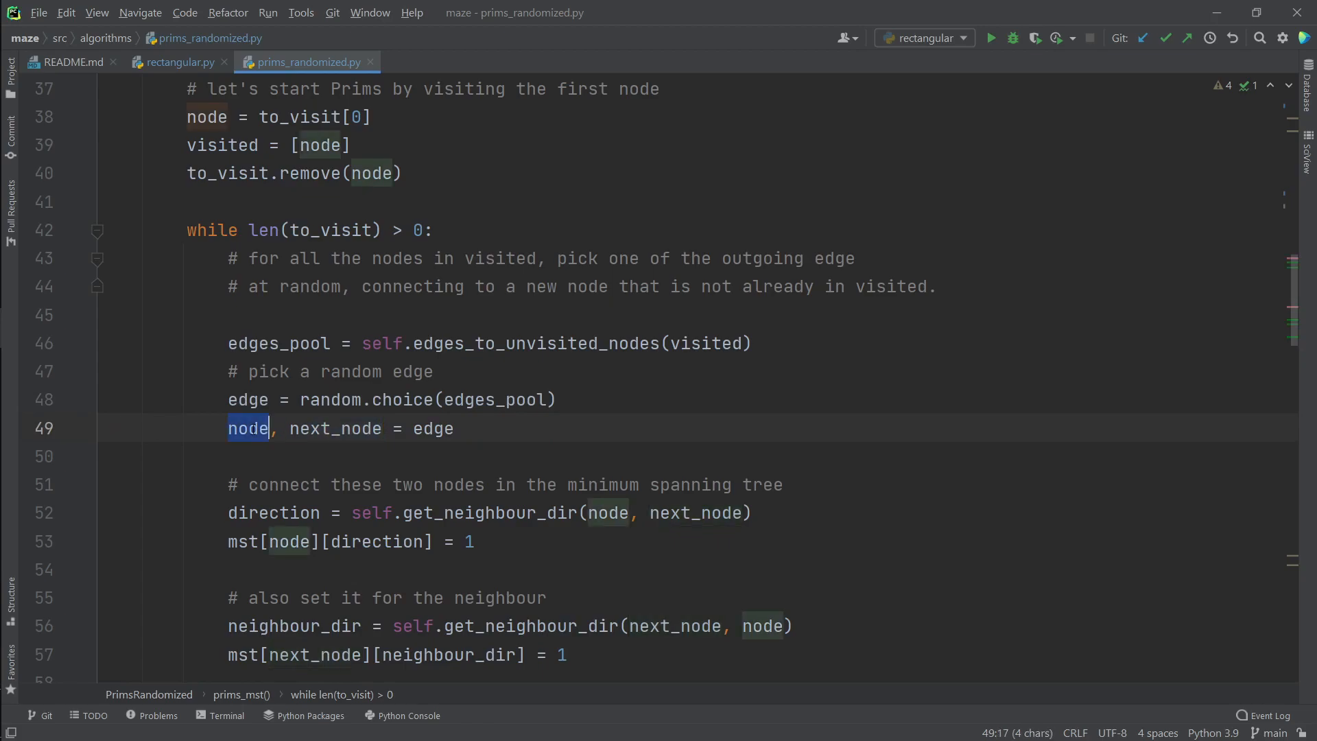
{"action": "scroll", "scroll_direction": "down", "scroll_amount": 3}
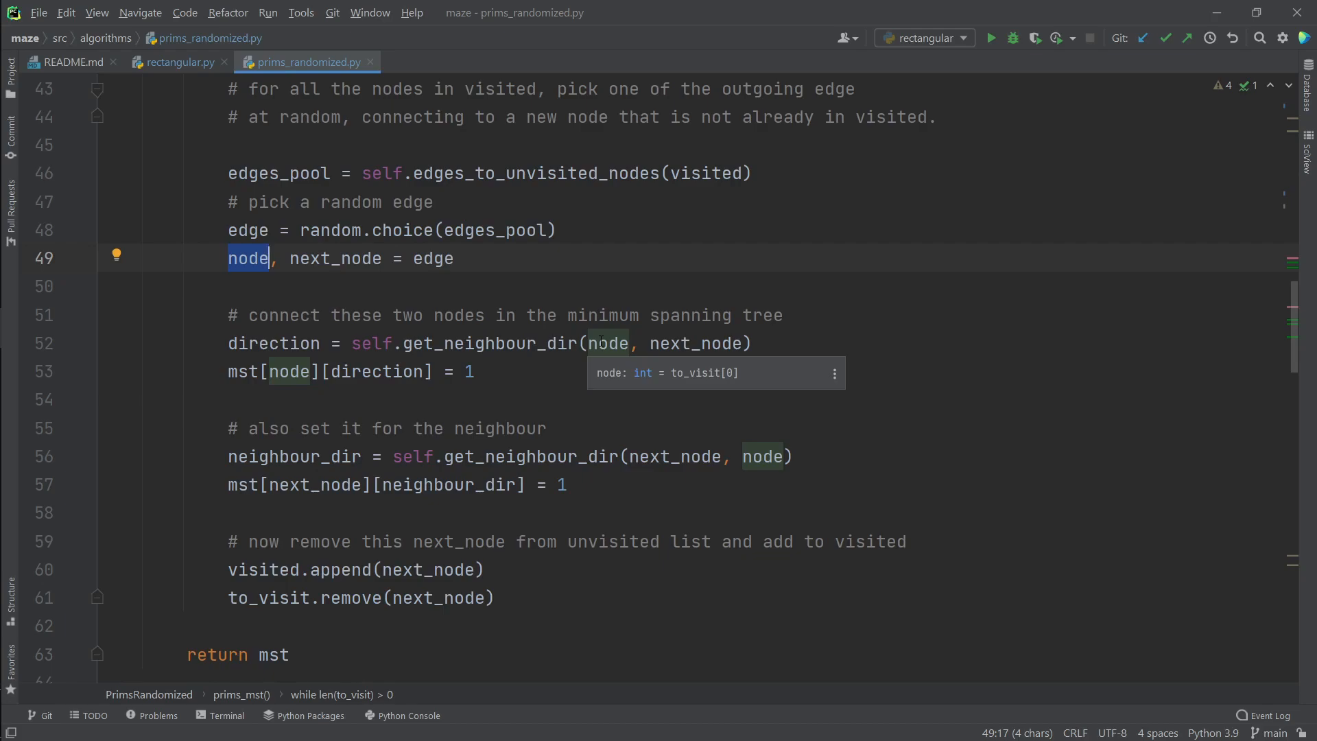
{"action": "left_click", "coordinate": [592, 344]}
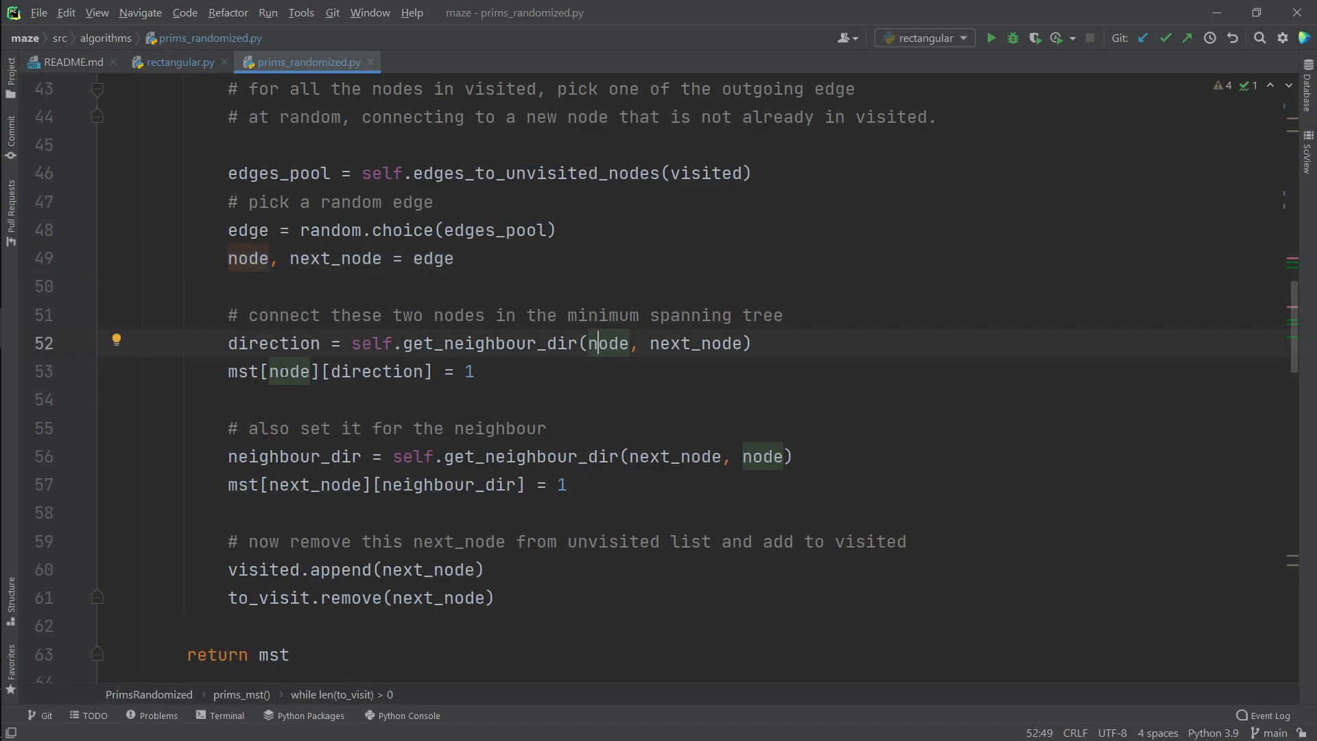
{"action": "double_click", "coordinate": [242, 371]}
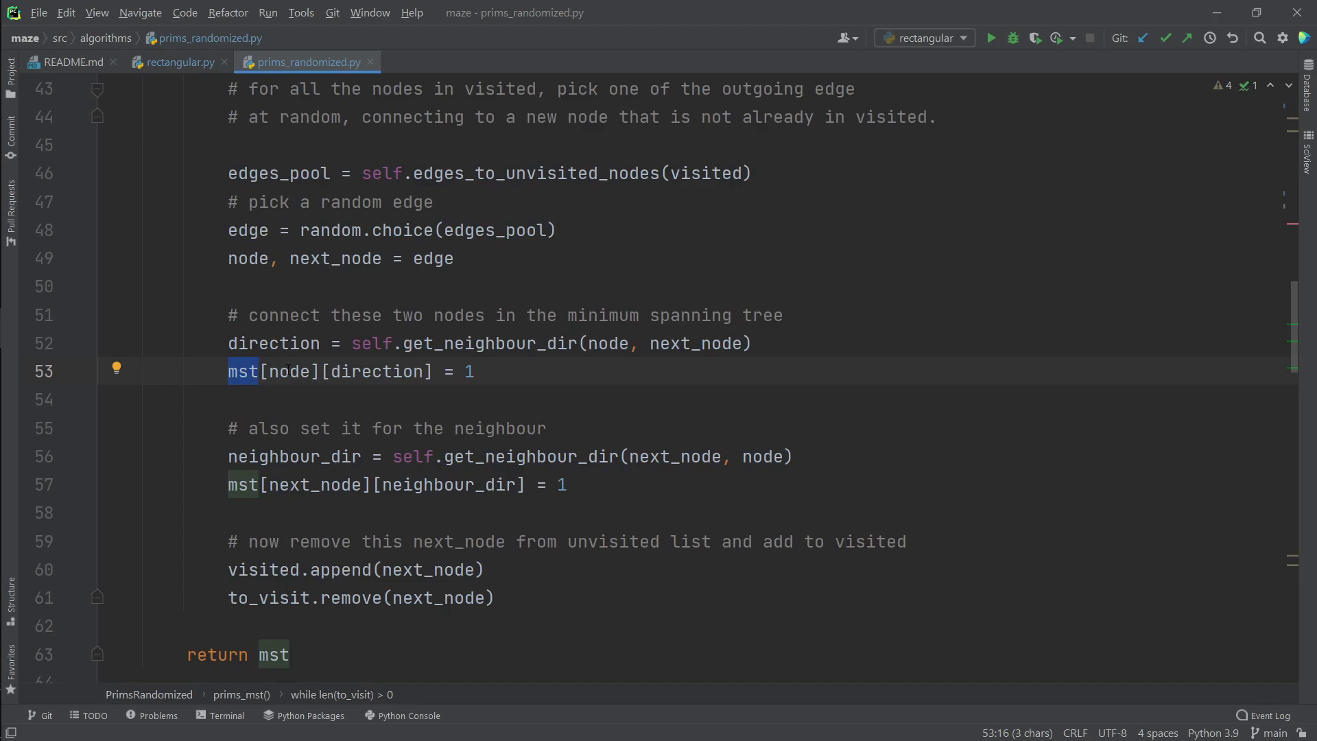
{"action": "double_click", "coordinate": [377, 371]}
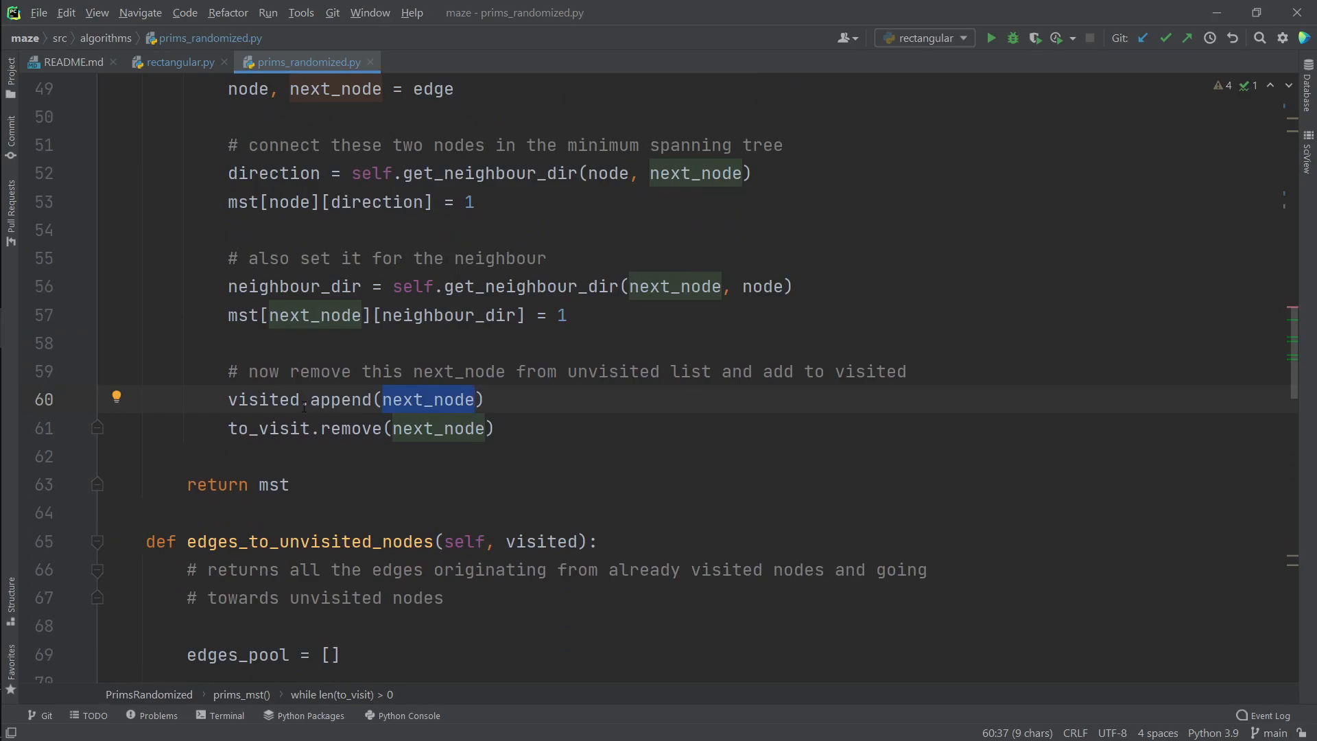
{"action": "left_click", "coordinate": [428, 428]}
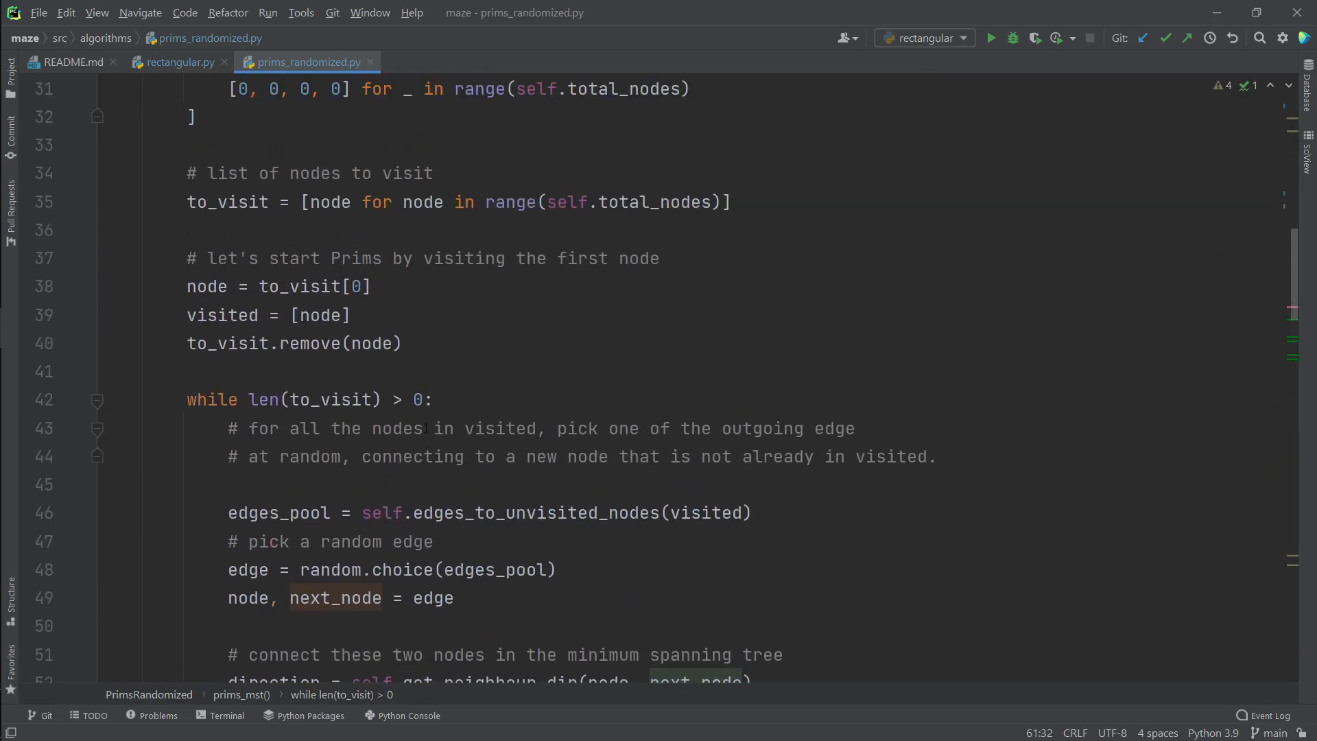
{"action": "double_click", "coordinate": [328, 399]}
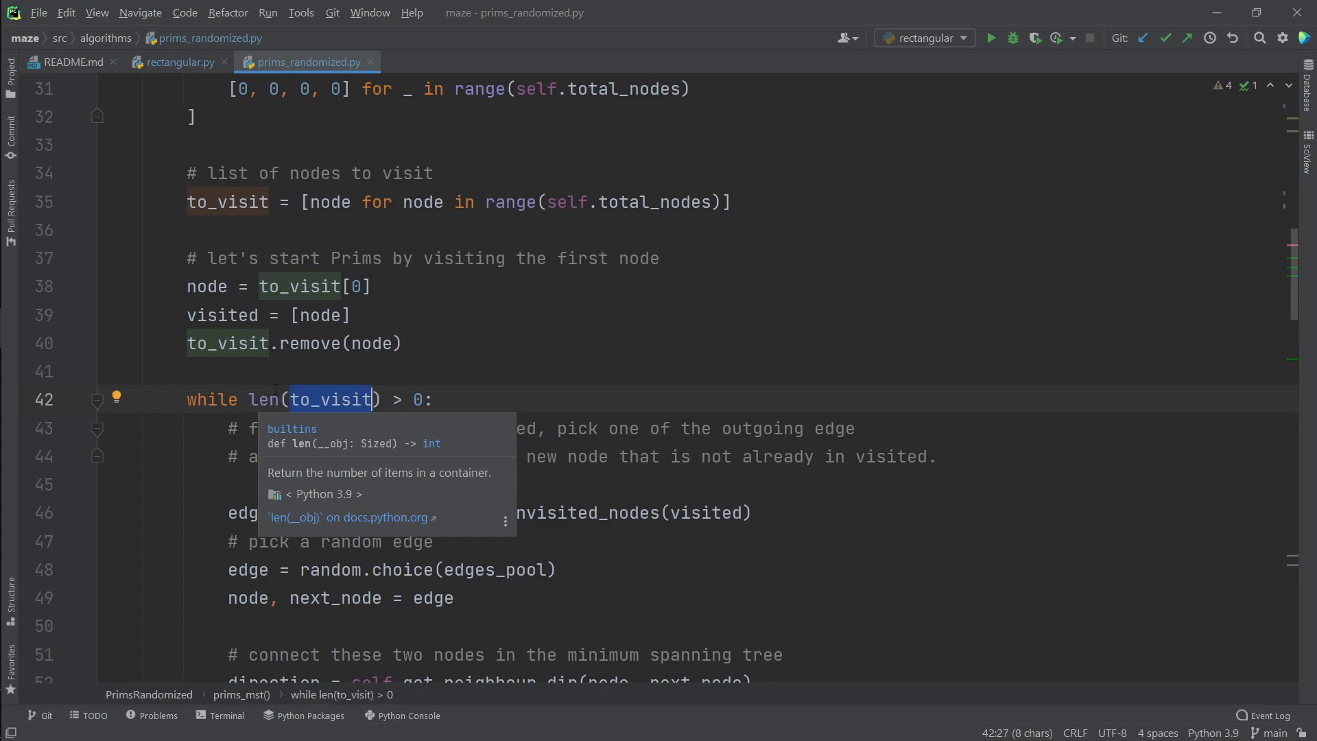
{"action": "left_click", "coordinate": [177, 61]}
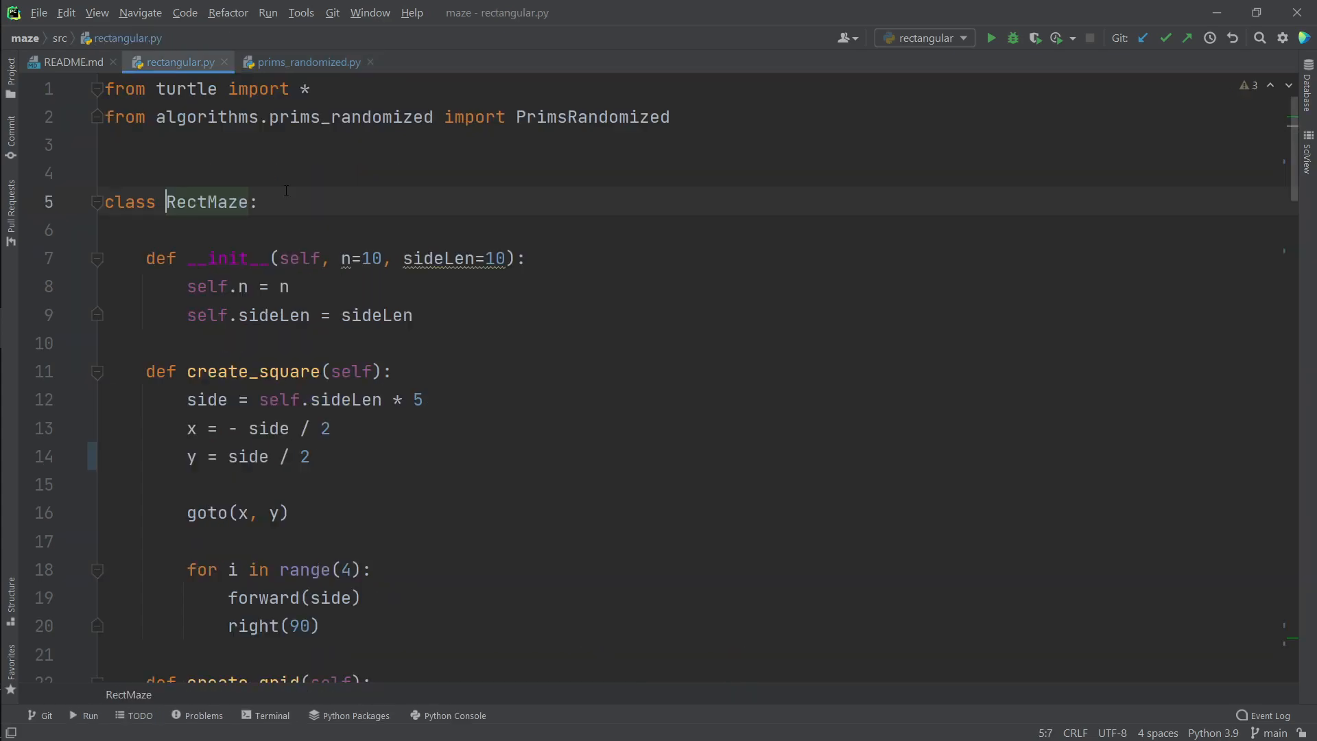
{"action": "mouse_move", "coordinate": [438, 179]}
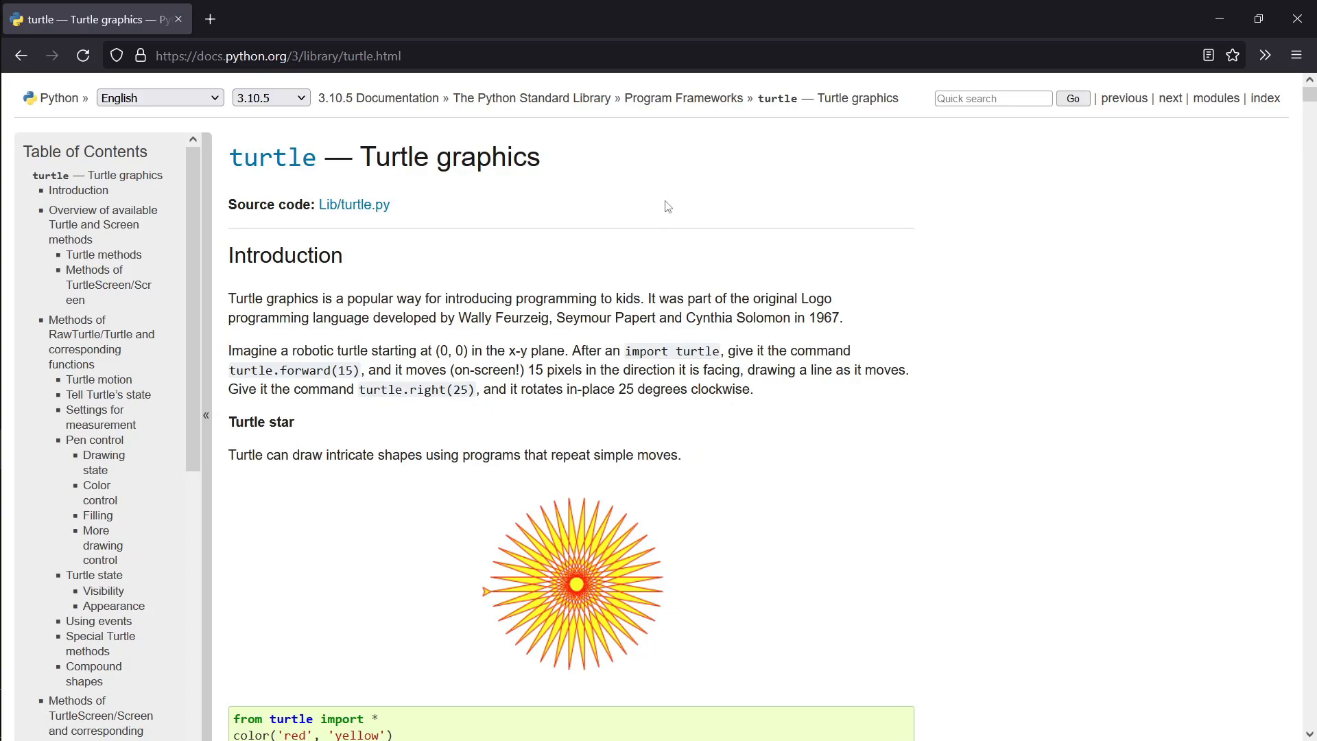
{"action": "mouse_move", "coordinate": [819, 214]}
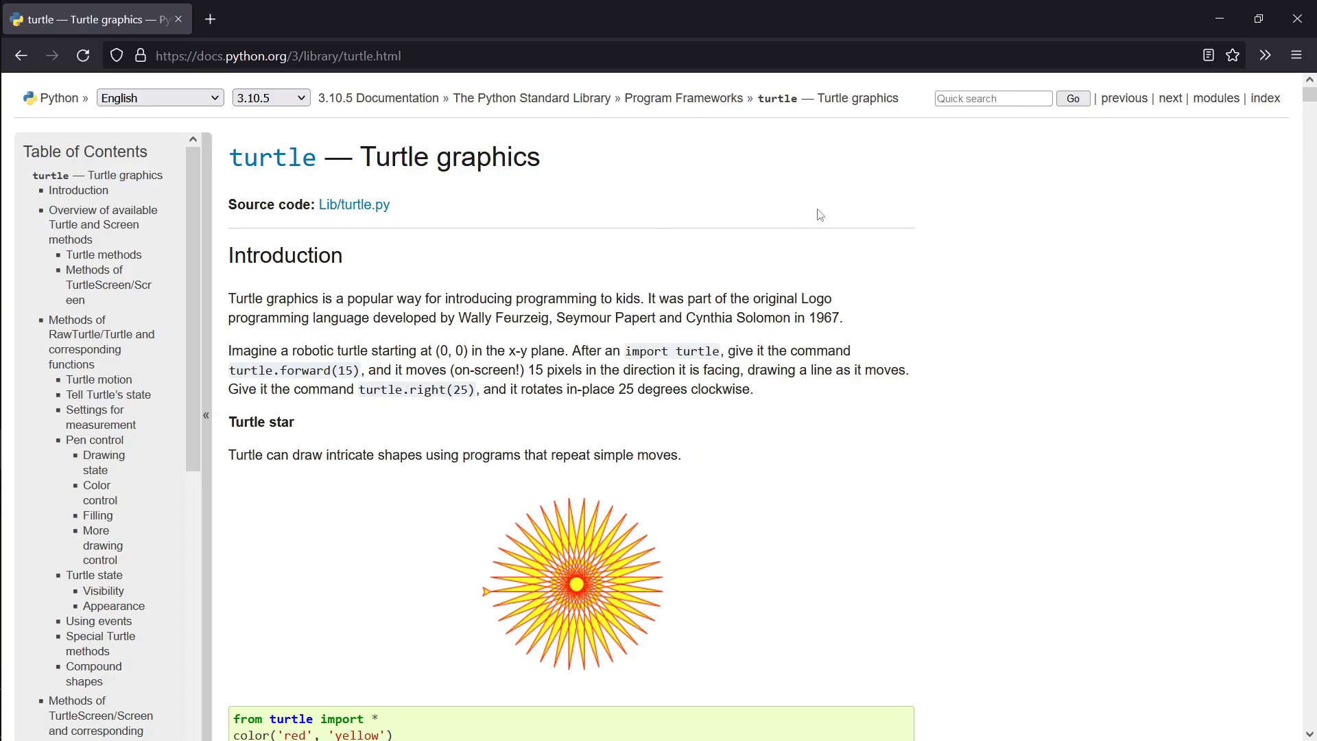
Step: Scroll through the introduction of the docs.python.org turtle graphics page
{"action": "scroll", "scroll_direction": "down", "scroll_amount": 3}
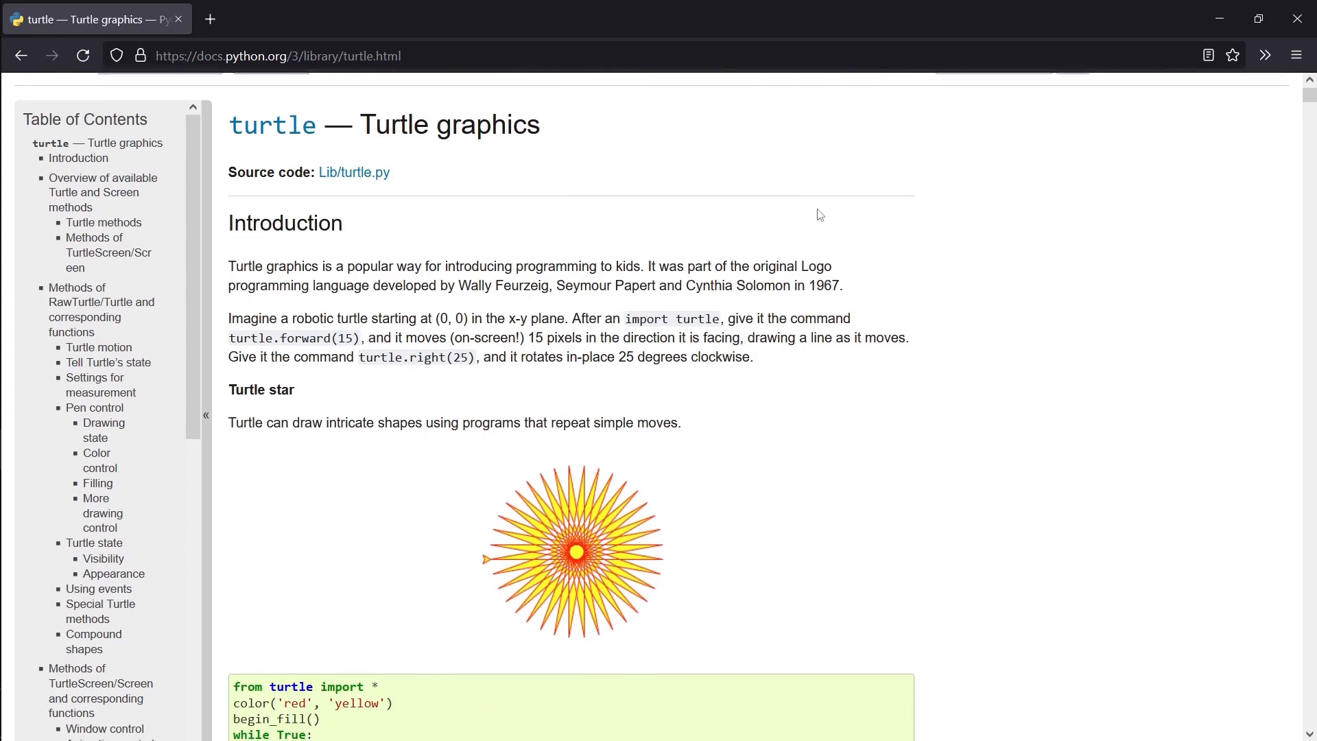
{"action": "scroll", "scroll_direction": "down", "scroll_amount": 3}
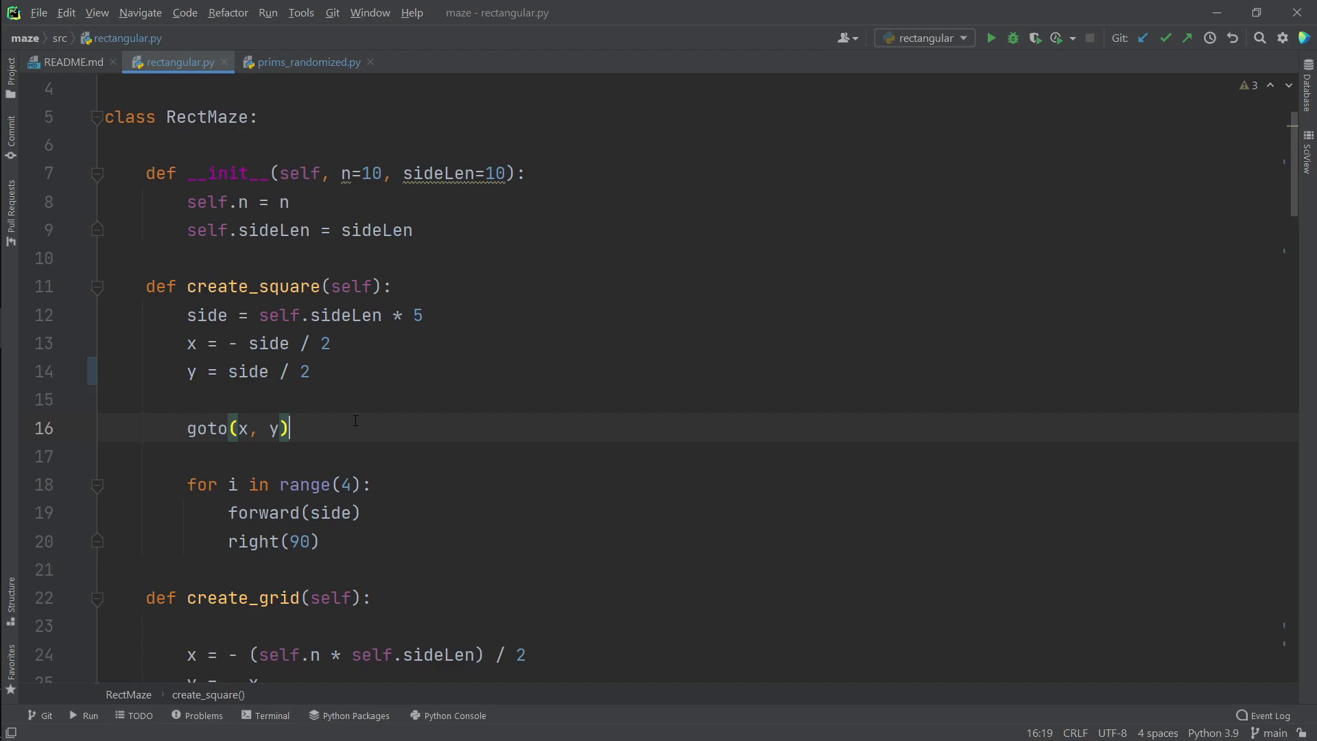
{"action": "double_click", "coordinate": [206, 428]}
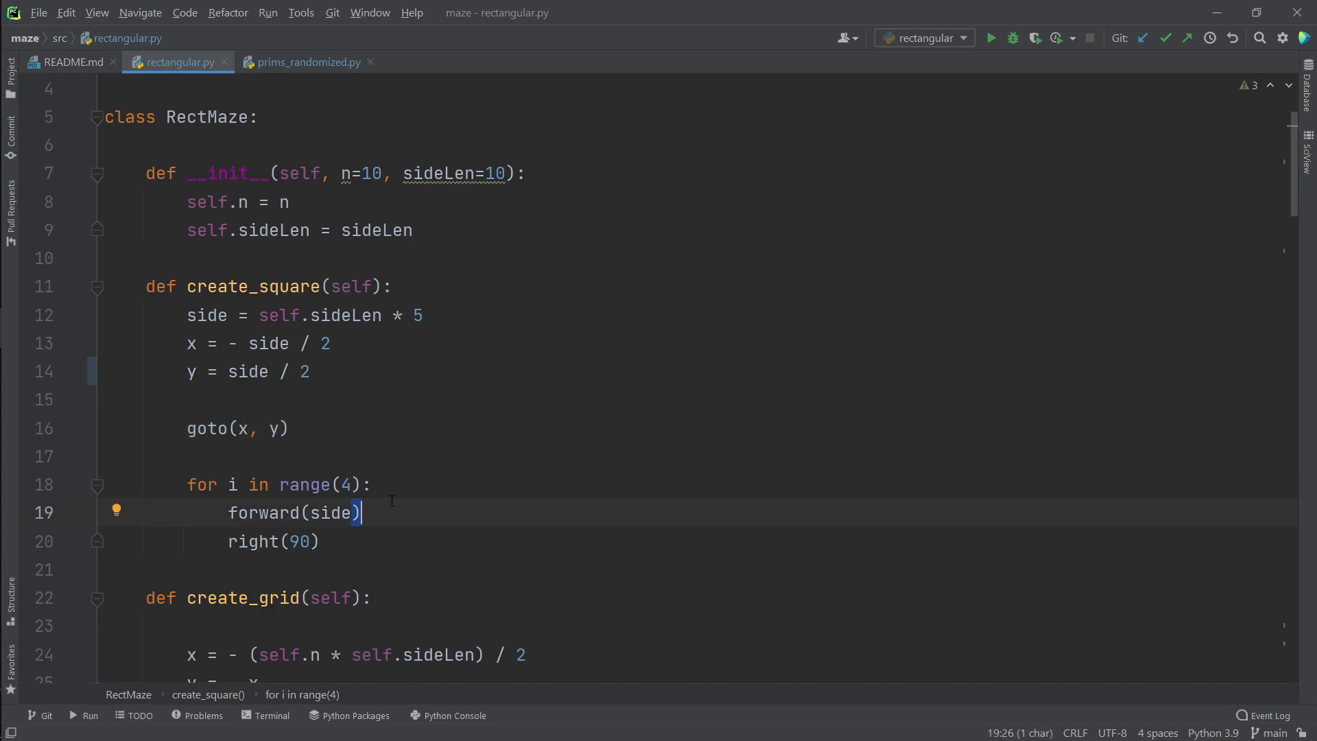
{"action": "left_click", "coordinate": [319, 542]}
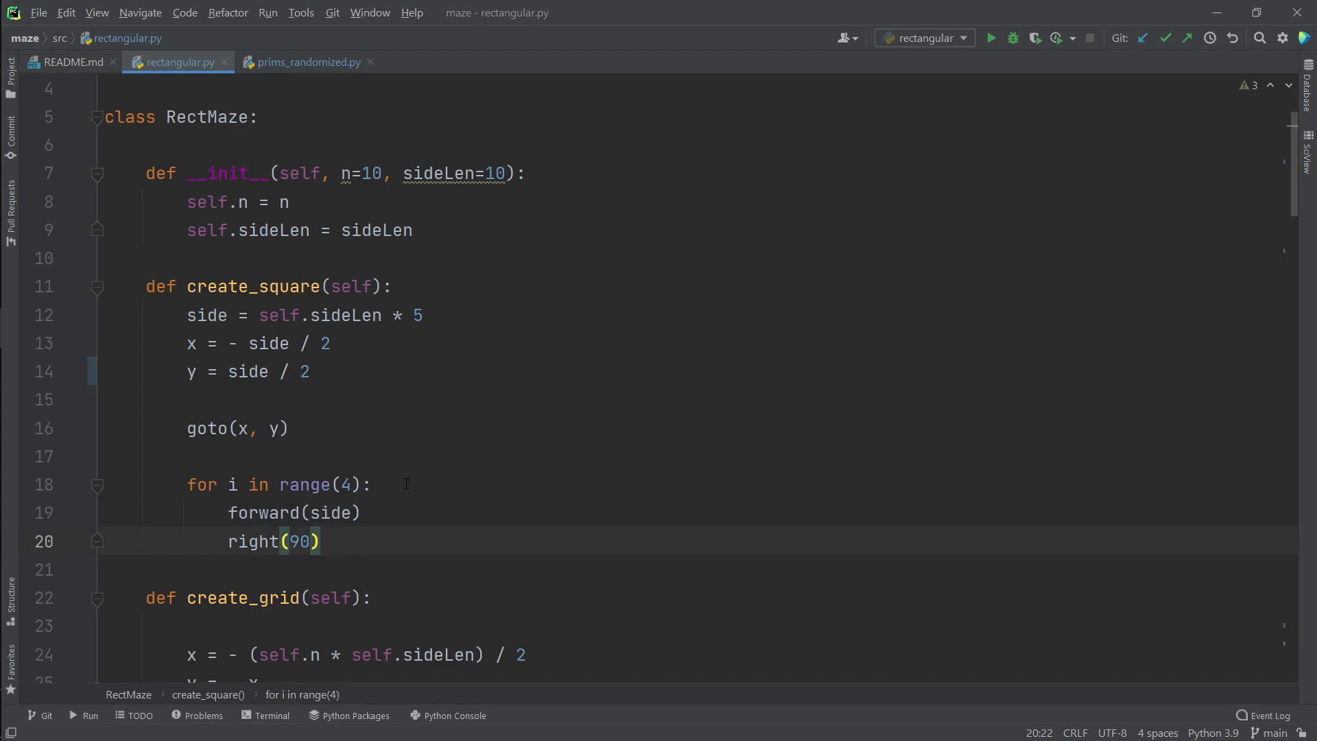
{"action": "scroll", "scroll_direction": "down", "scroll_amount": 3}
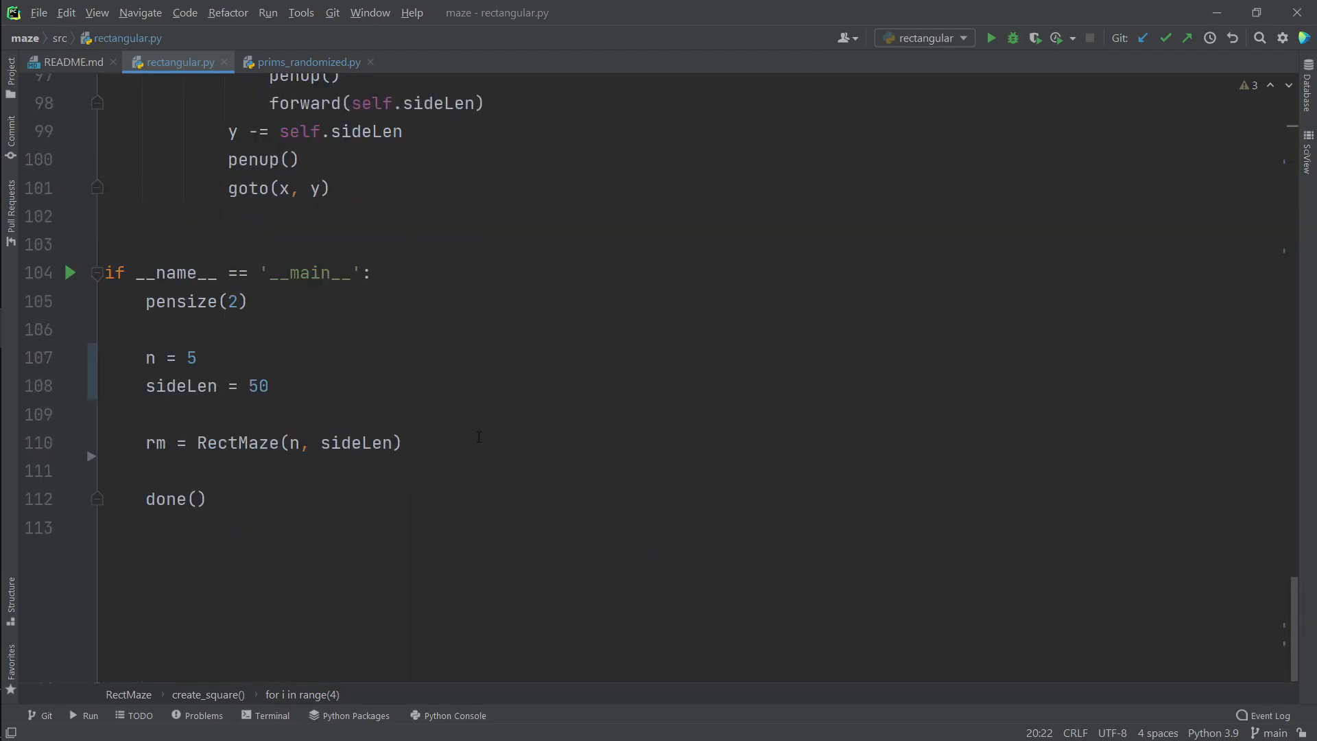
Step: Add rm.create_square() to the main block and run the script
{"action": "type", "text": "rm."}
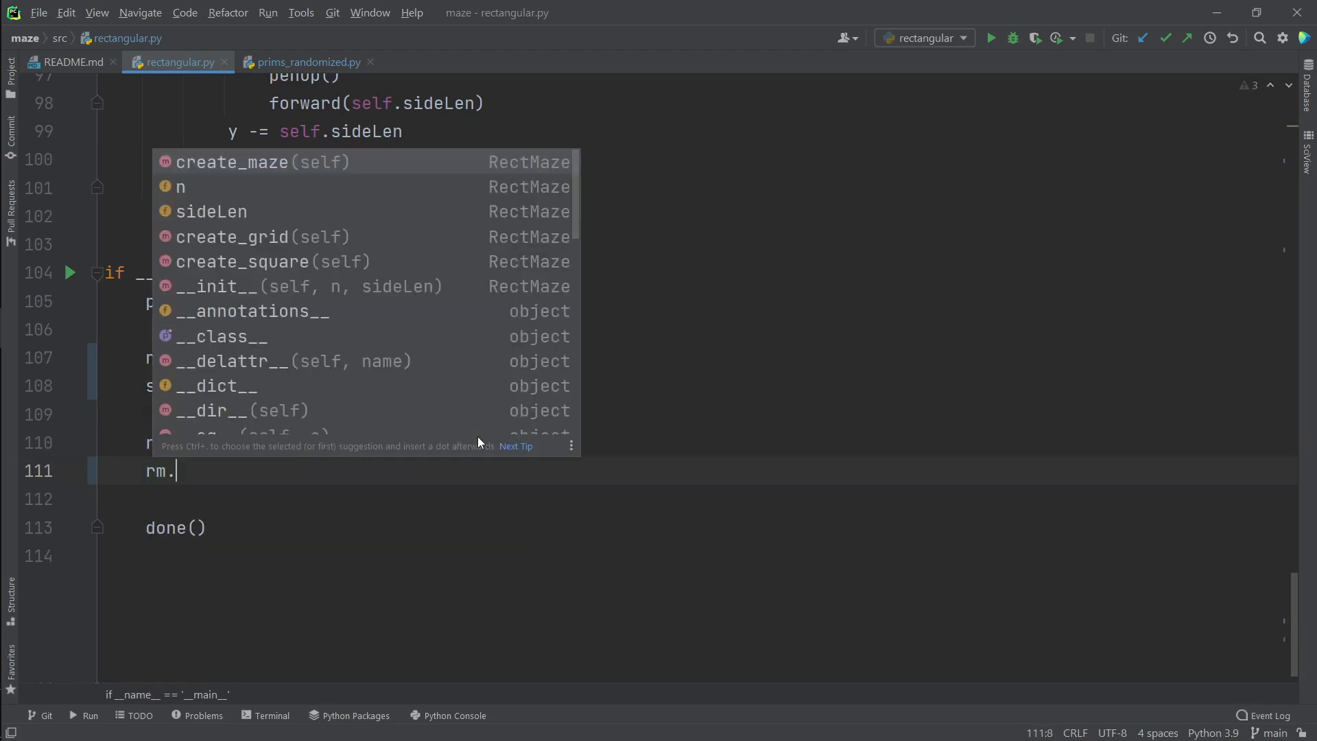
{"action": "left_click", "coordinate": [244, 262]}
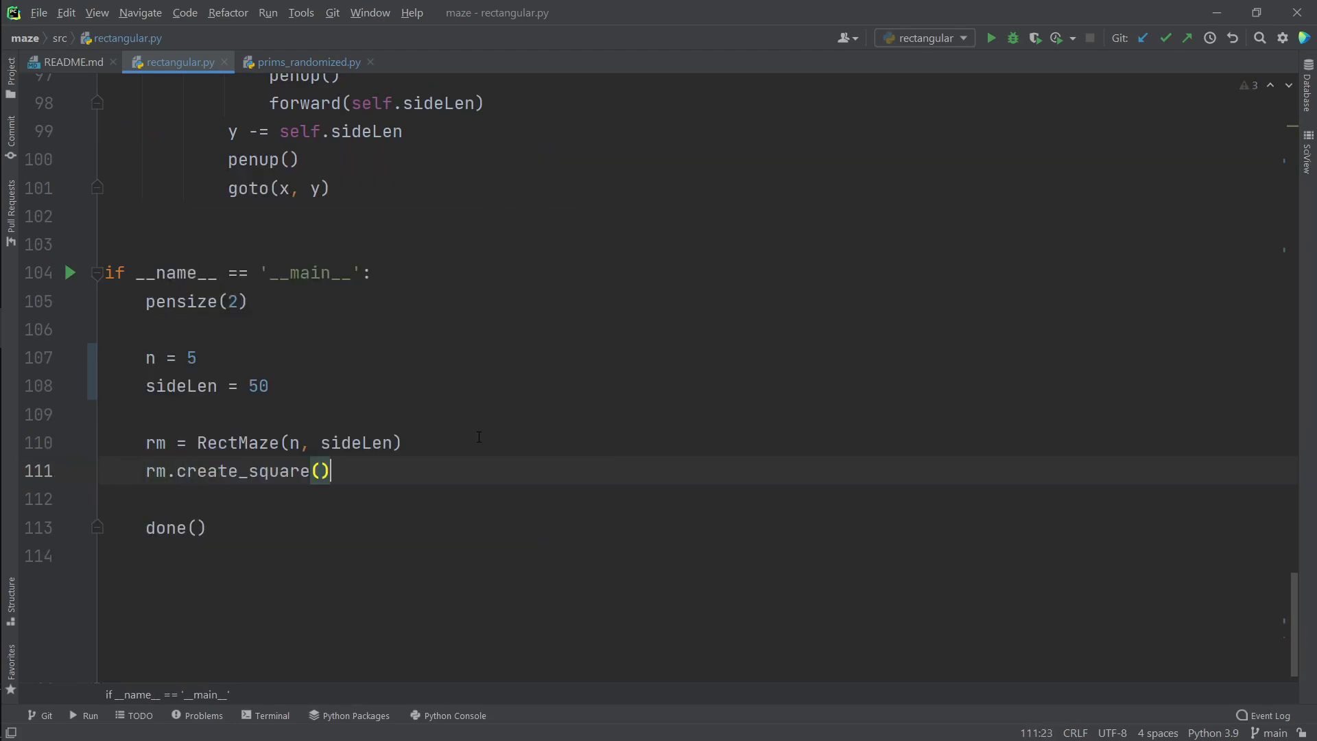
{"action": "left_click", "coordinate": [991, 38]}
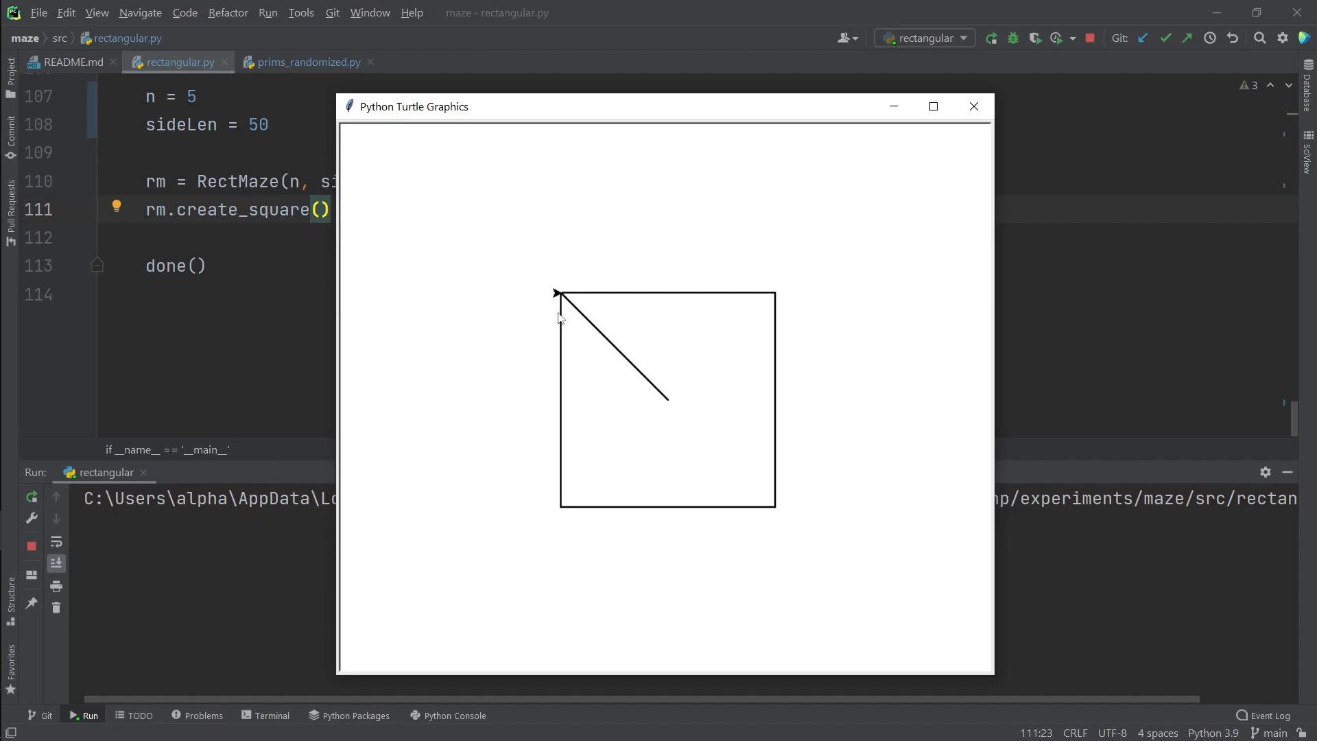
{"action": "mouse_move", "coordinate": [561, 304]}
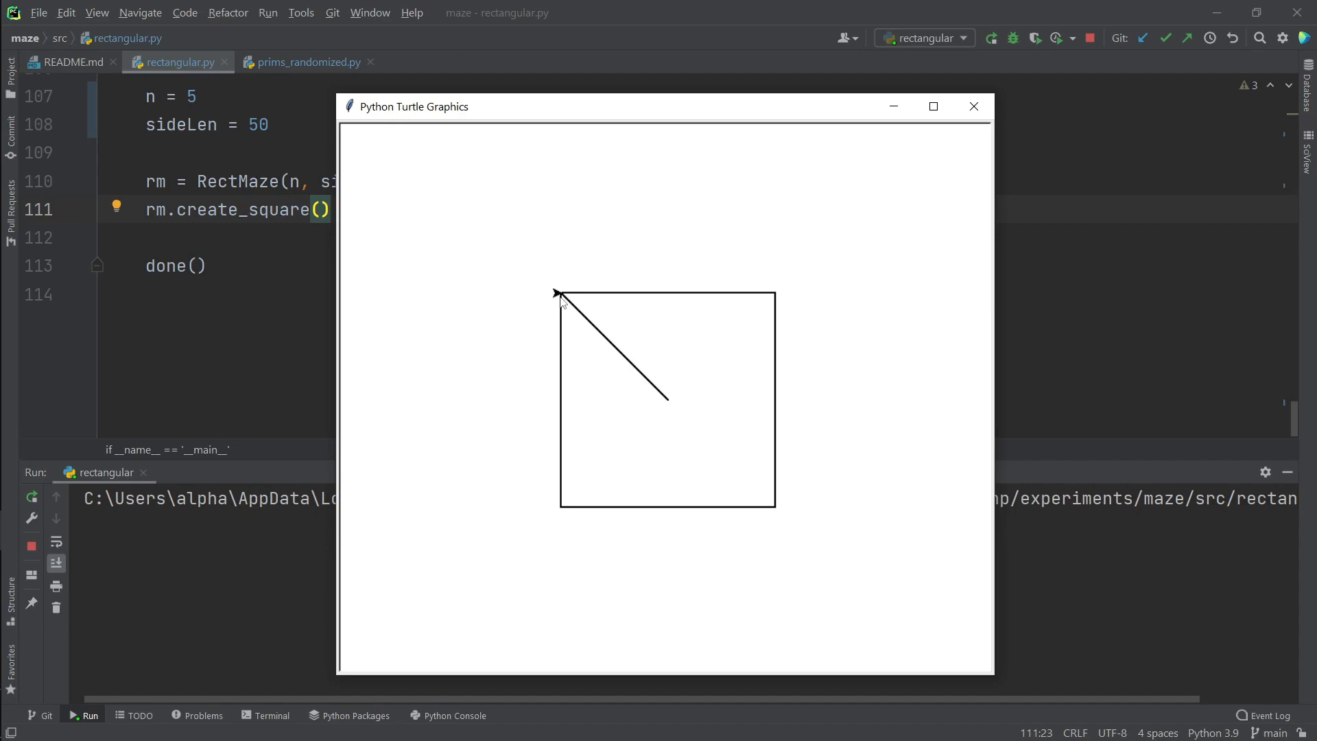
Step: Inspect the square with its stray diagonal line and close the Turtle Graphics window
{"action": "left_click", "coordinate": [974, 105]}
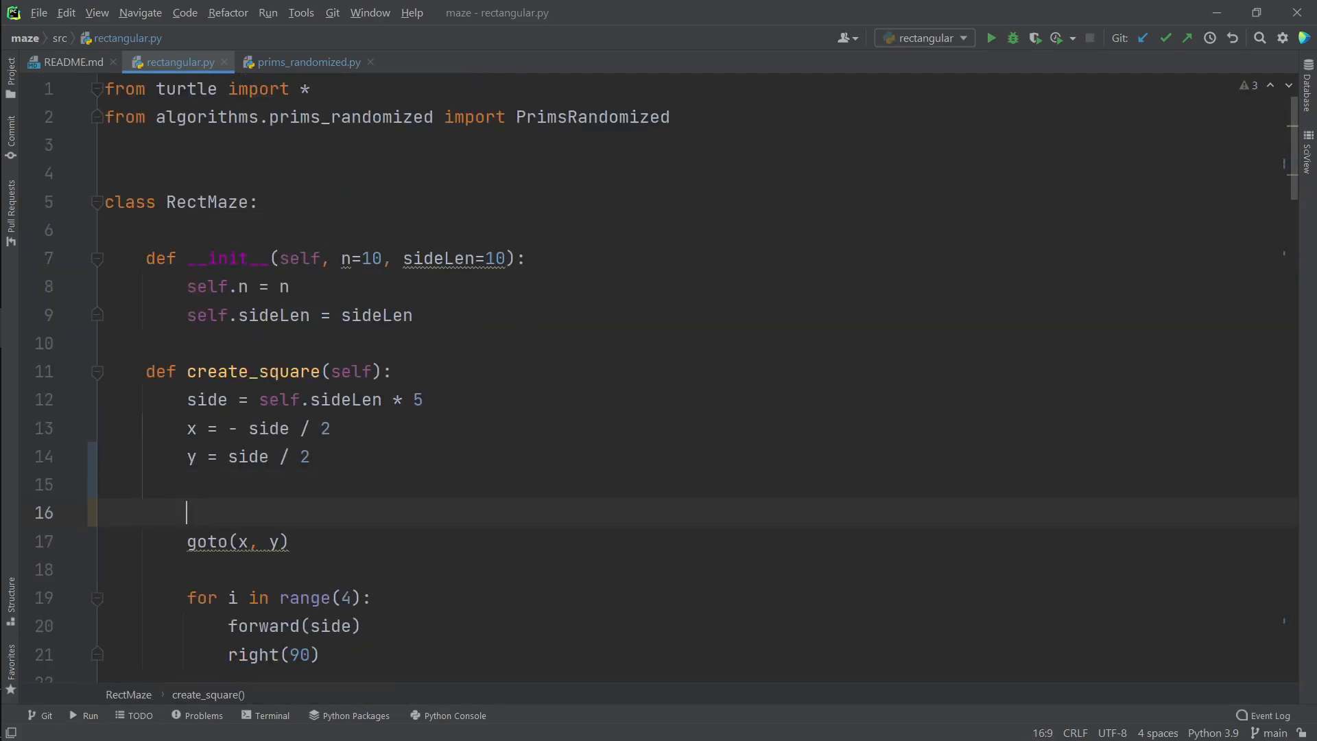
Step: Add penup() before goto and pendown() after it in create_square, then rerun
{"action": "type", "text": "penup("}
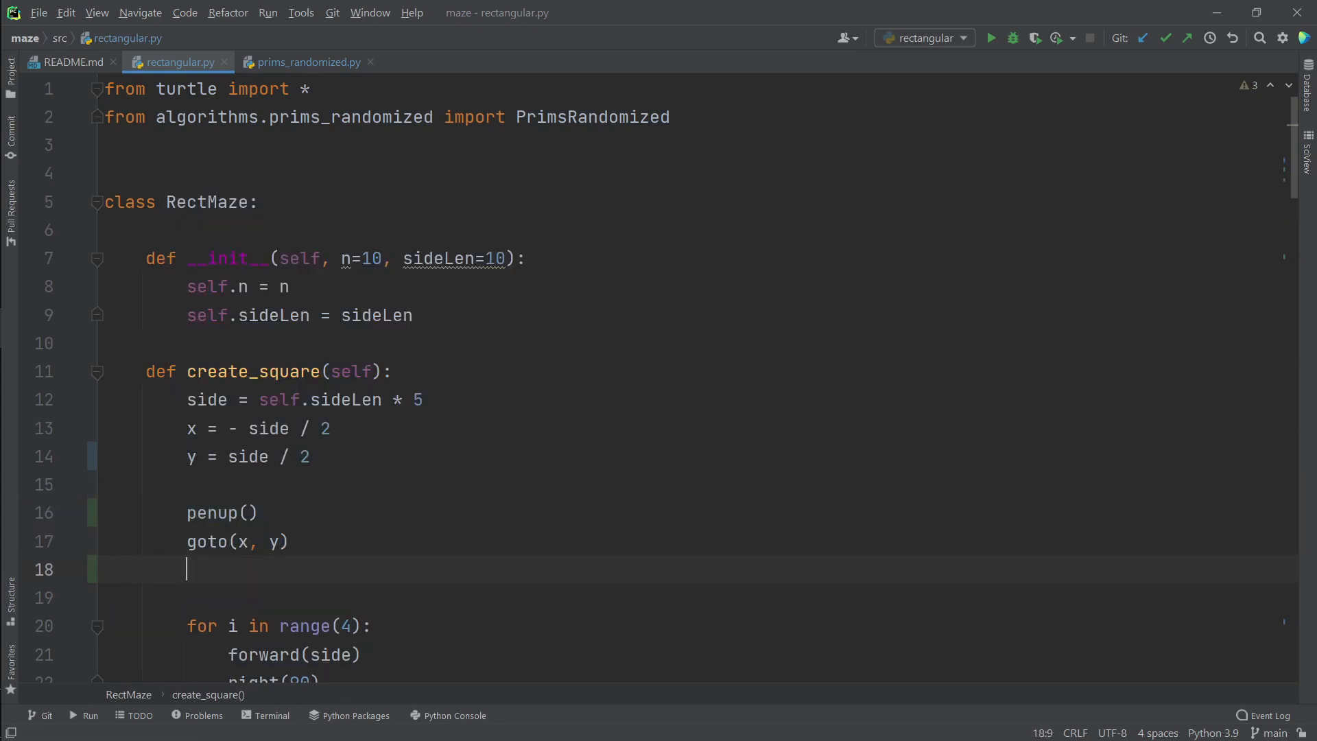
{"action": "type", "text": "pendown()"}
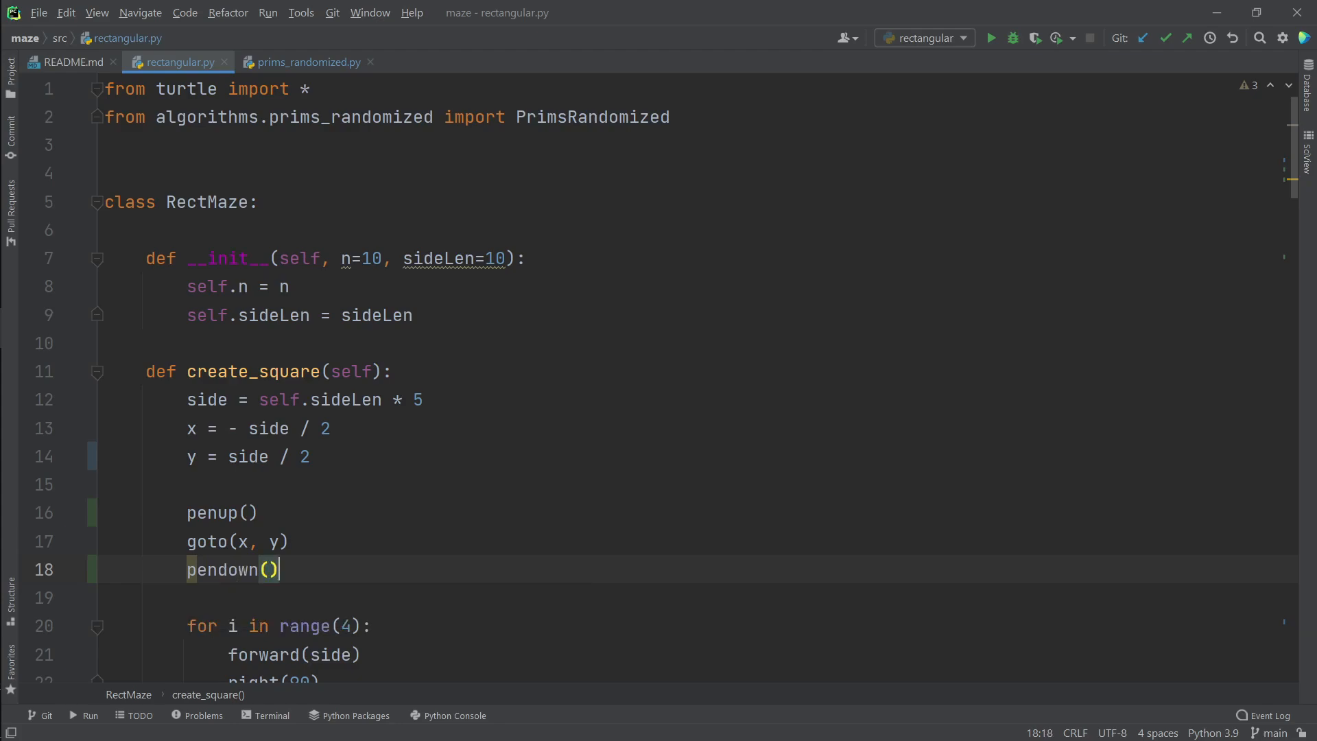
{"action": "left_click", "coordinate": [991, 37]}
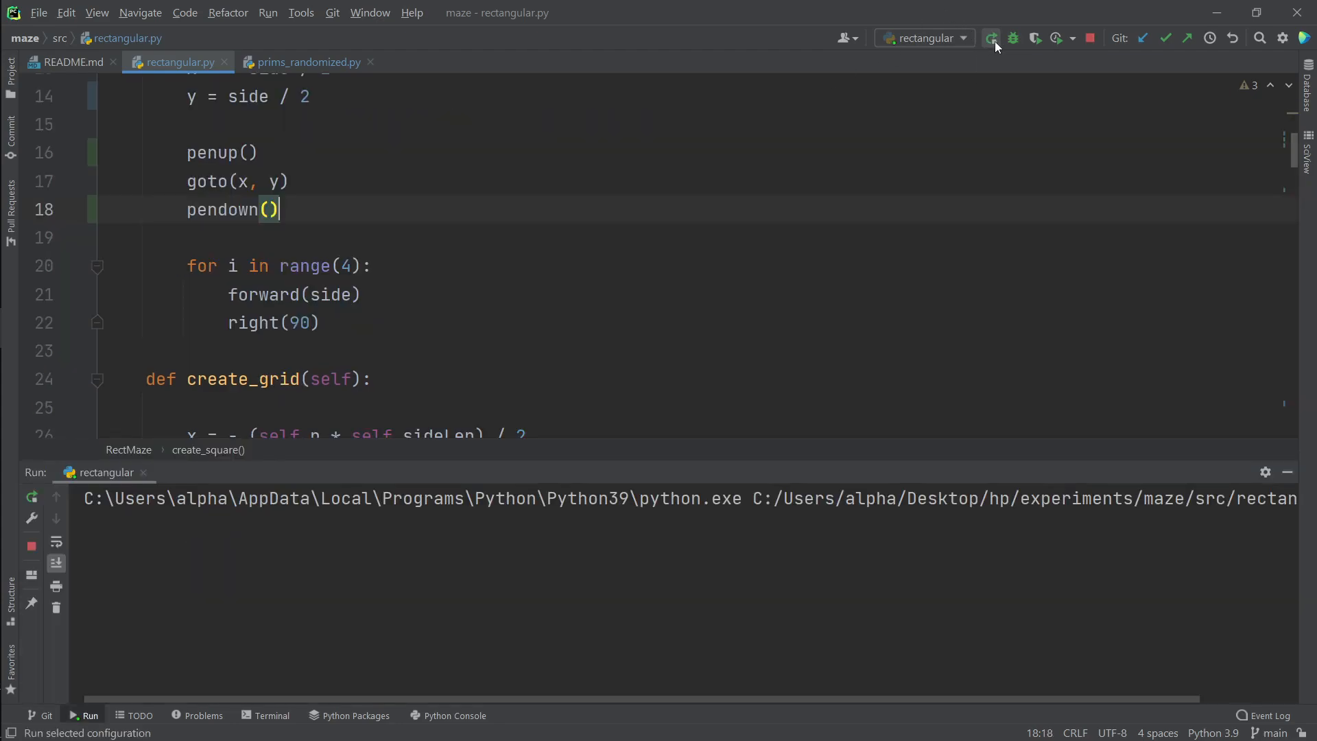
{"action": "left_click", "coordinate": [991, 38]}
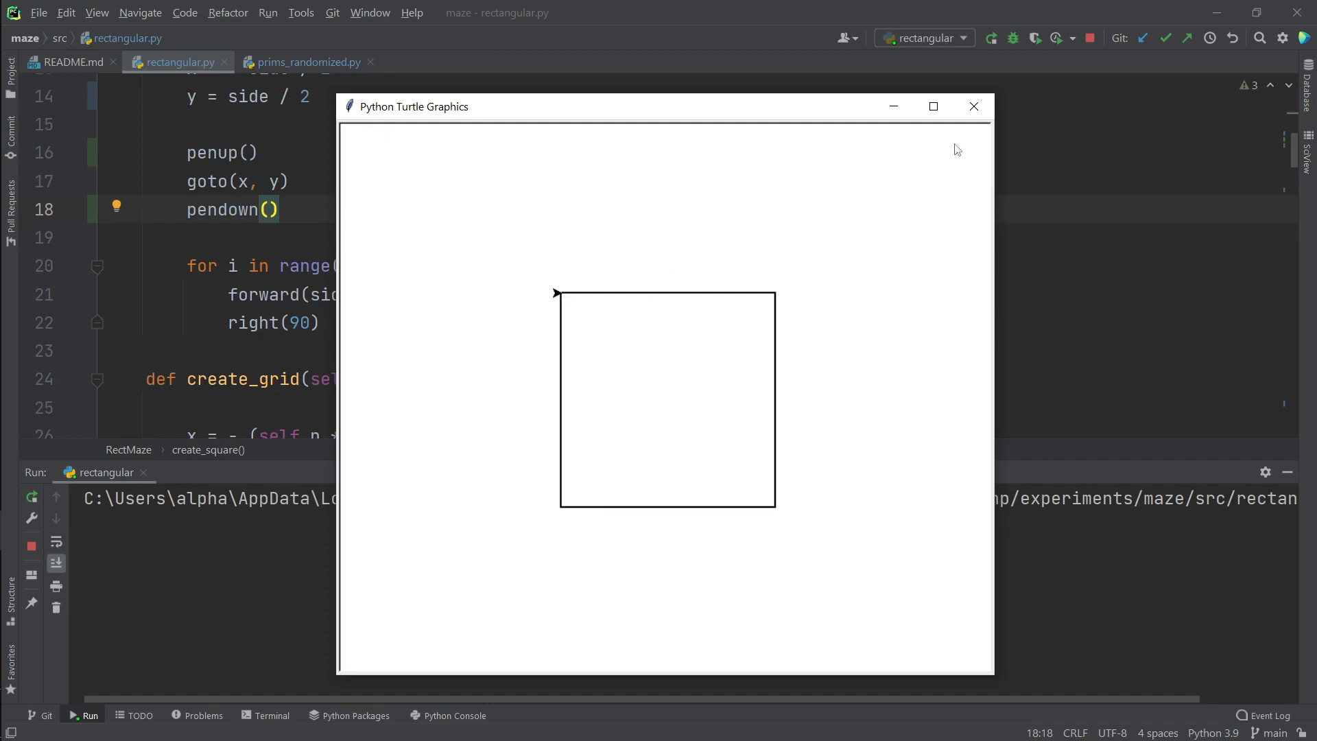
Step: Close the square drawing, read create_grid's row and column loop, and scroll to the main block
{"action": "left_click", "coordinate": [973, 107]}
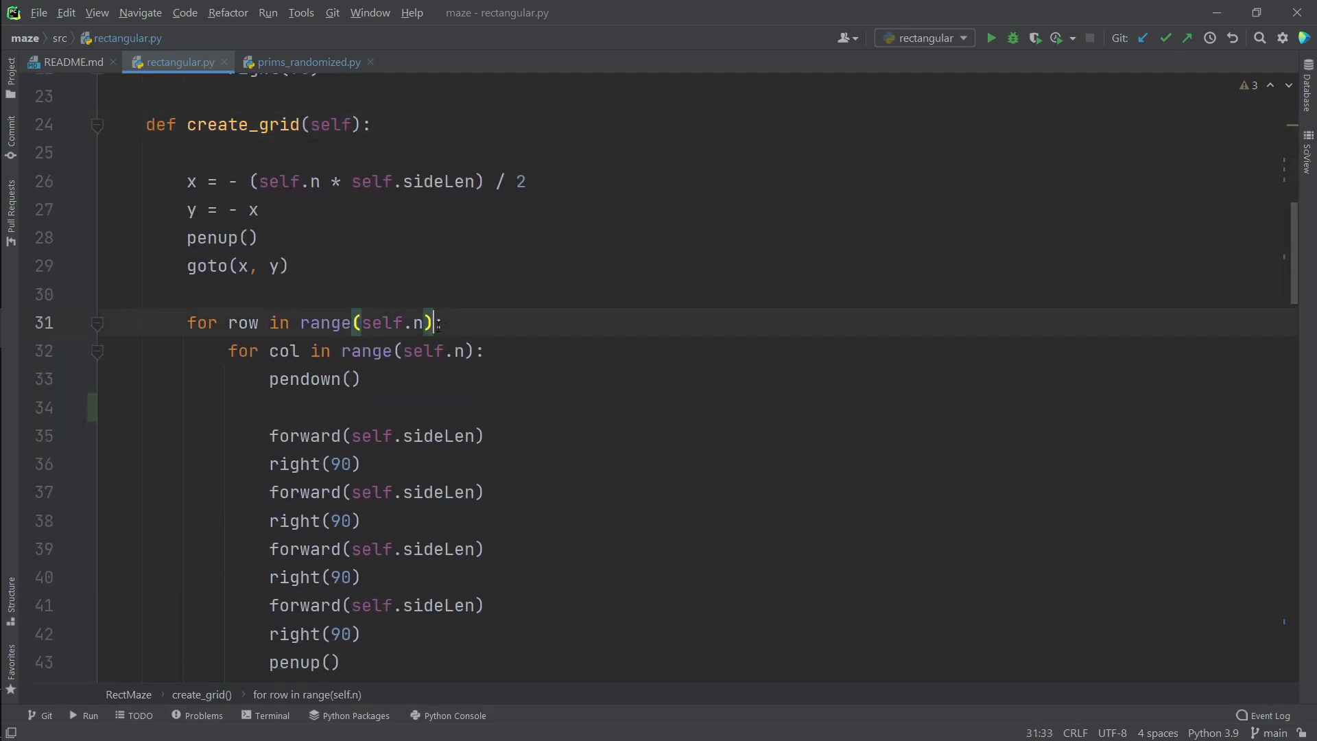
{"action": "left_click", "coordinate": [454, 351]}
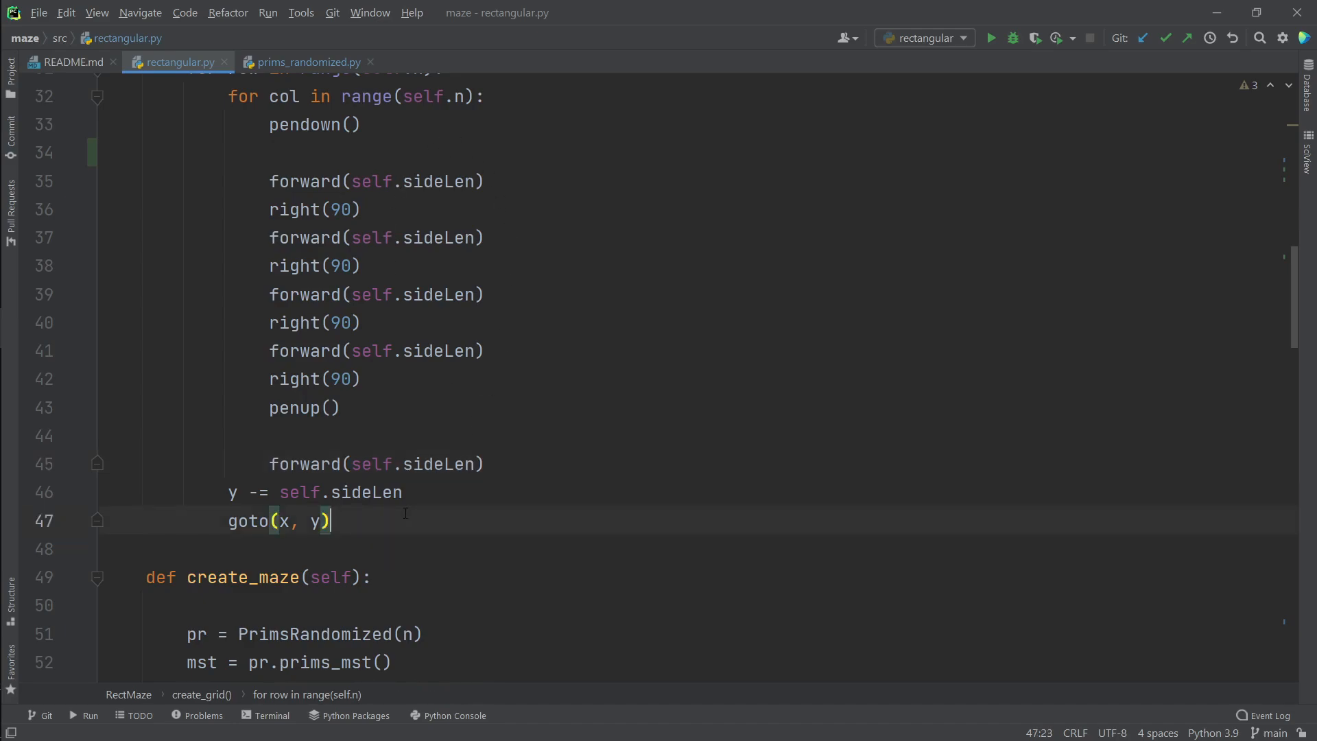
{"action": "scroll", "scroll_direction": "down", "scroll_amount": 3}
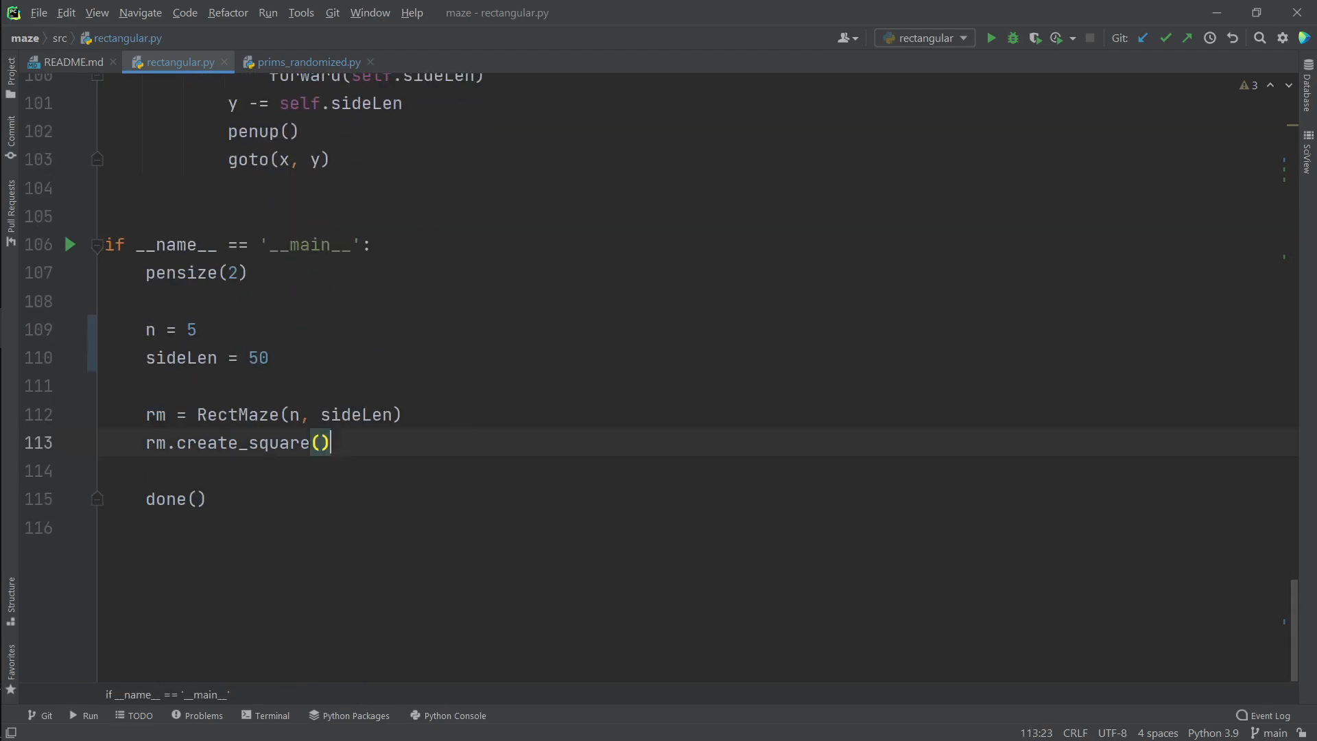
Step: Replace the square call with rm.create_grid(), run it, and close the grid window
{"action": "type", "text": "rm.crea"}
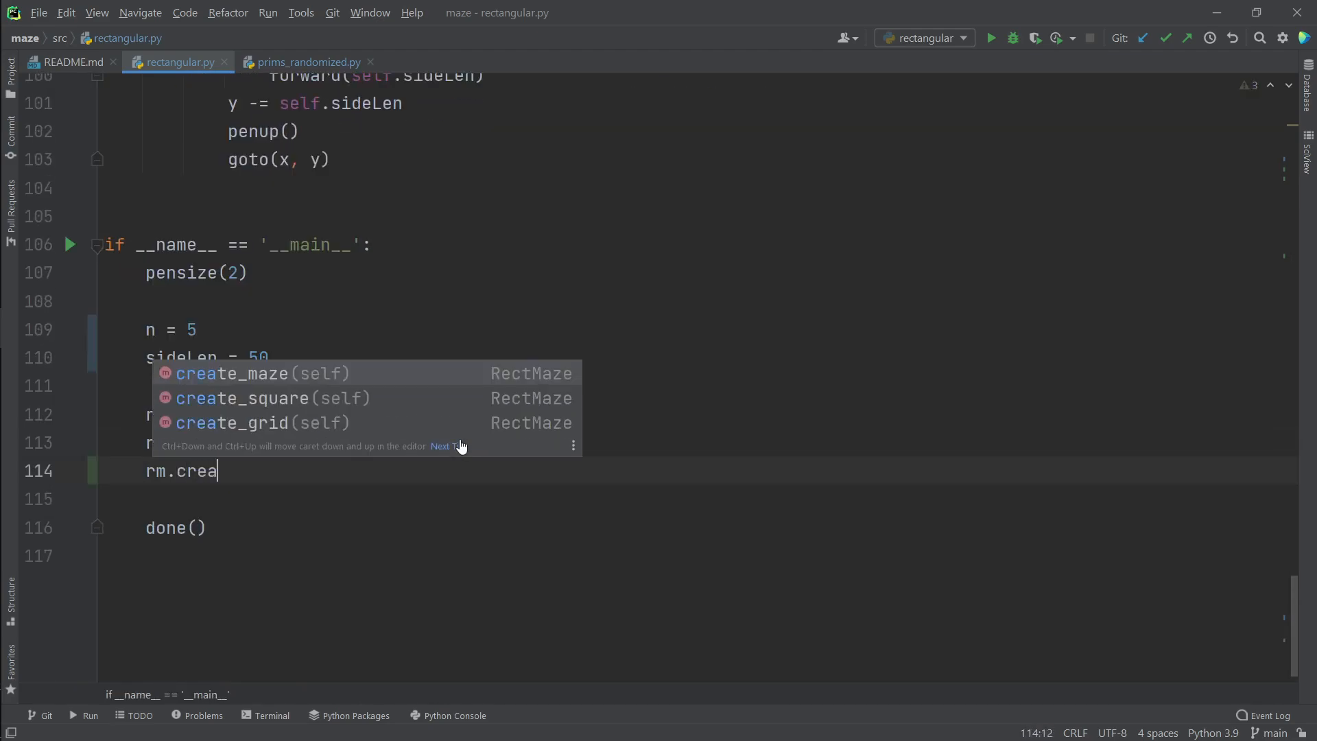
{"action": "left_click", "coordinate": [232, 423]}
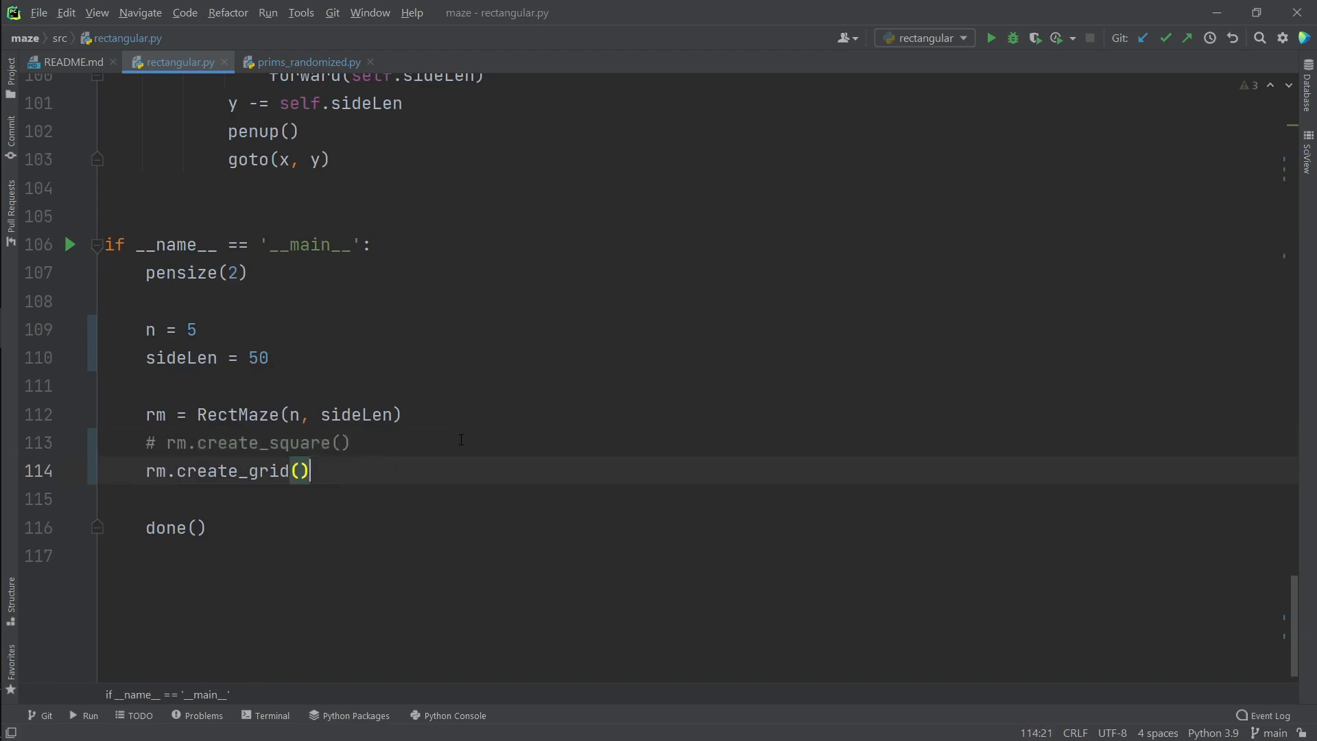
{"action": "left_click", "coordinate": [991, 38]}
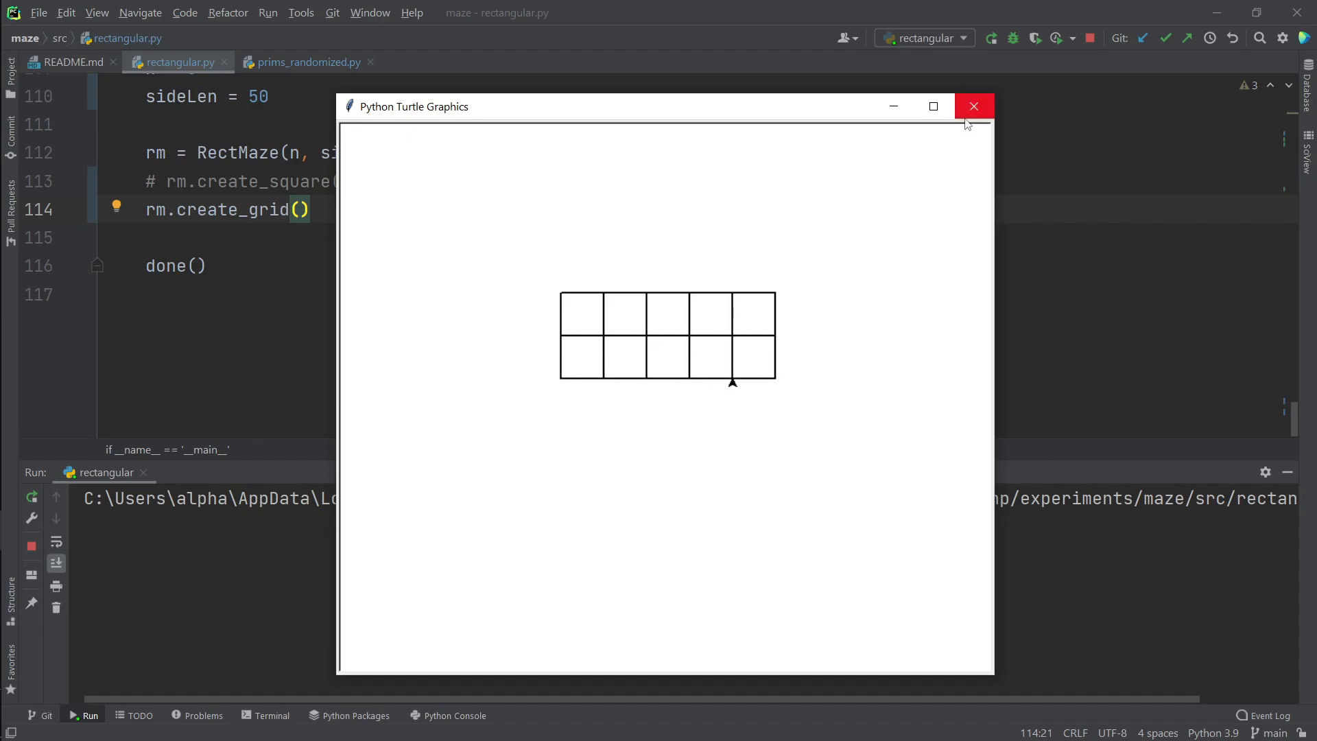
{"action": "left_click", "coordinate": [973, 107]}
{"action": "type", "text": "pensize(2"}
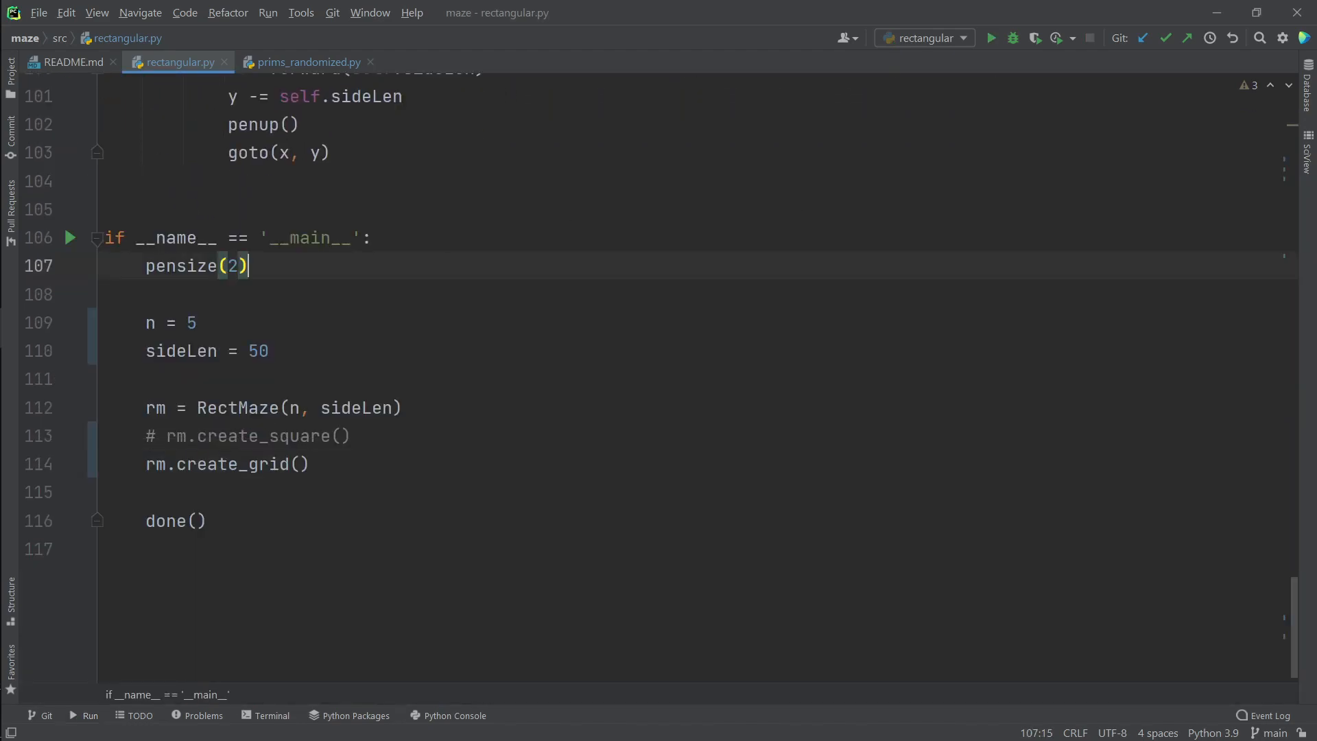
Step: Add hideturtle() and speed(30) under pensize(2), then rerun to draw the 5-by-5 grid
{"action": "type", "text": "hideturtle()"}
{"action": "type", "text": "speed(30)"}
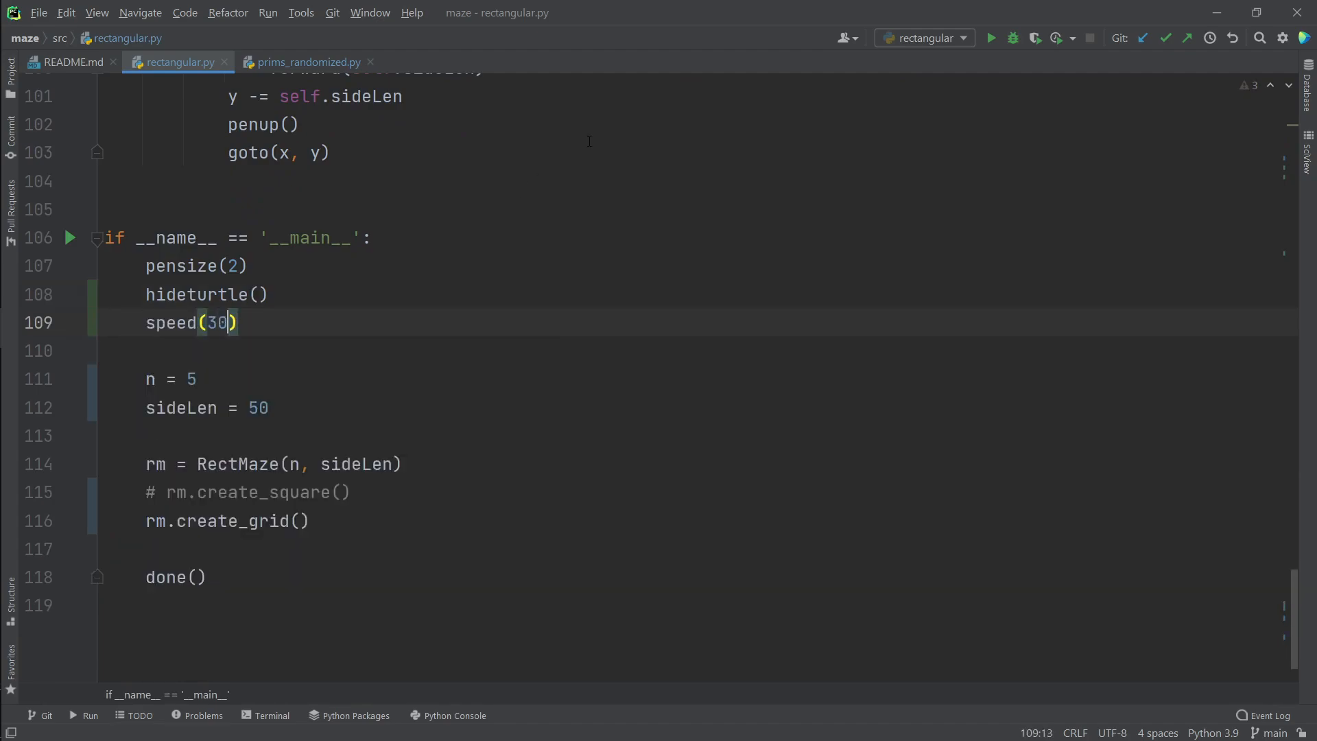
{"action": "left_click", "coordinate": [992, 37]}
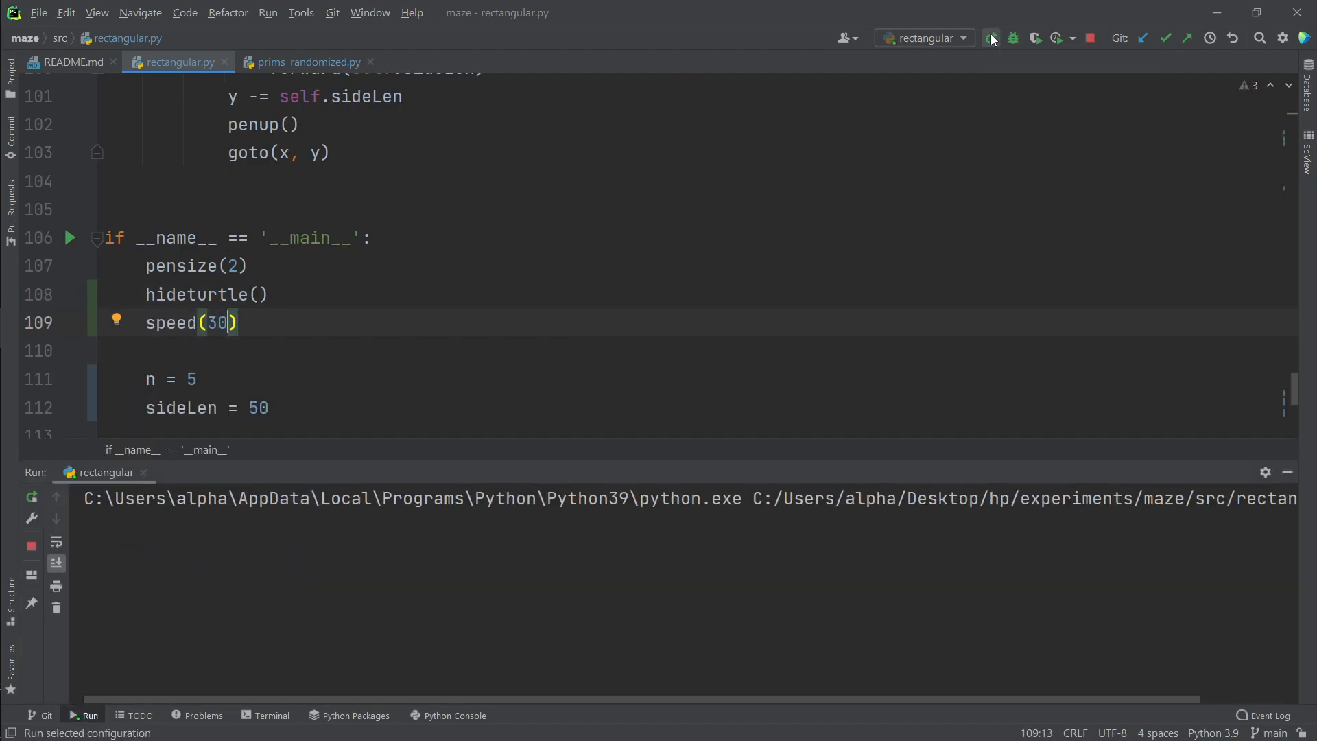
{"action": "left_click", "coordinate": [992, 37]}
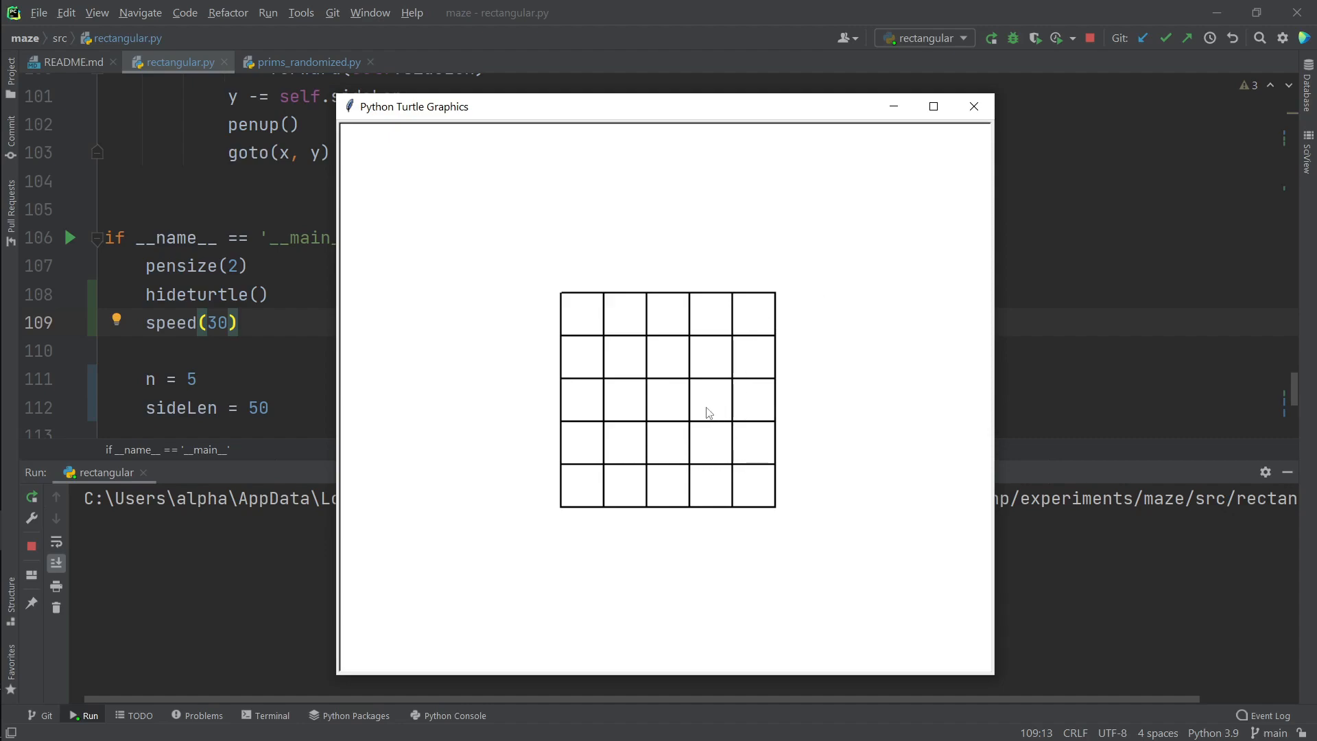
{"action": "mouse_move", "coordinate": [678, 472]}
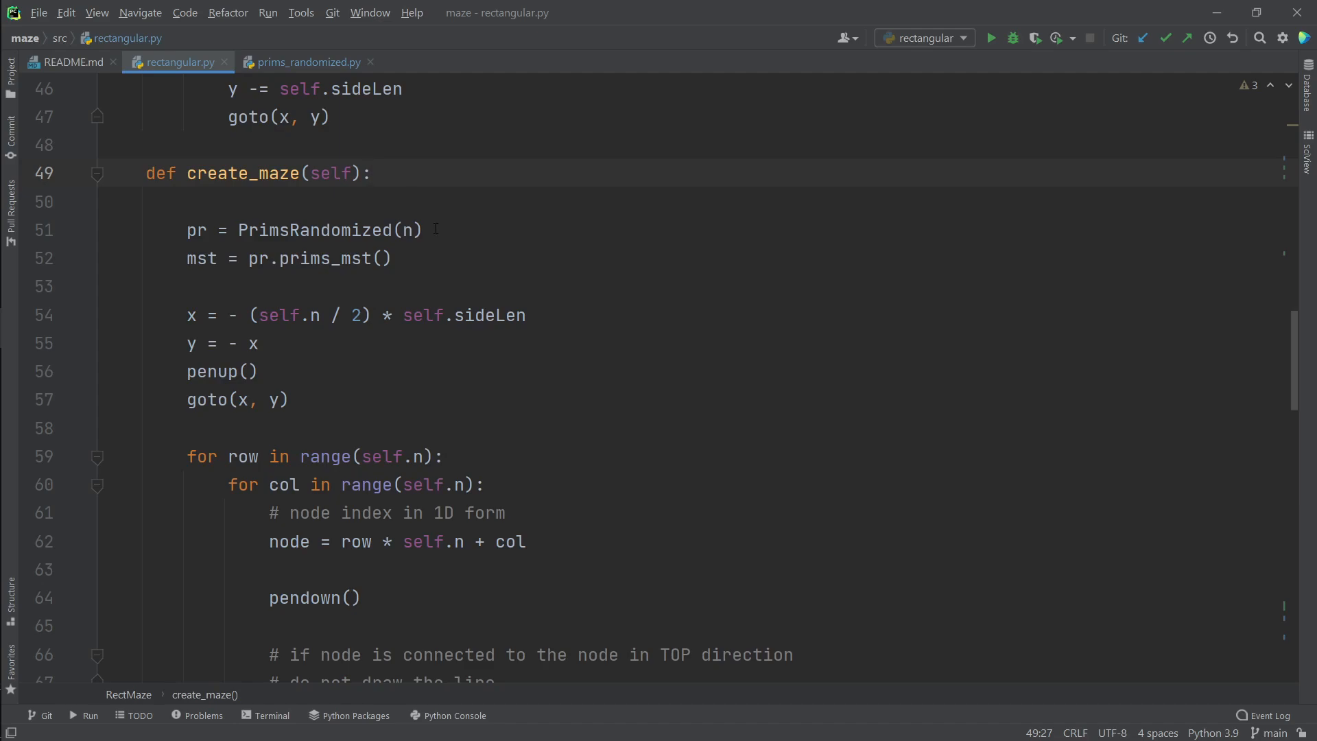
{"action": "left_click", "coordinate": [390, 258]}
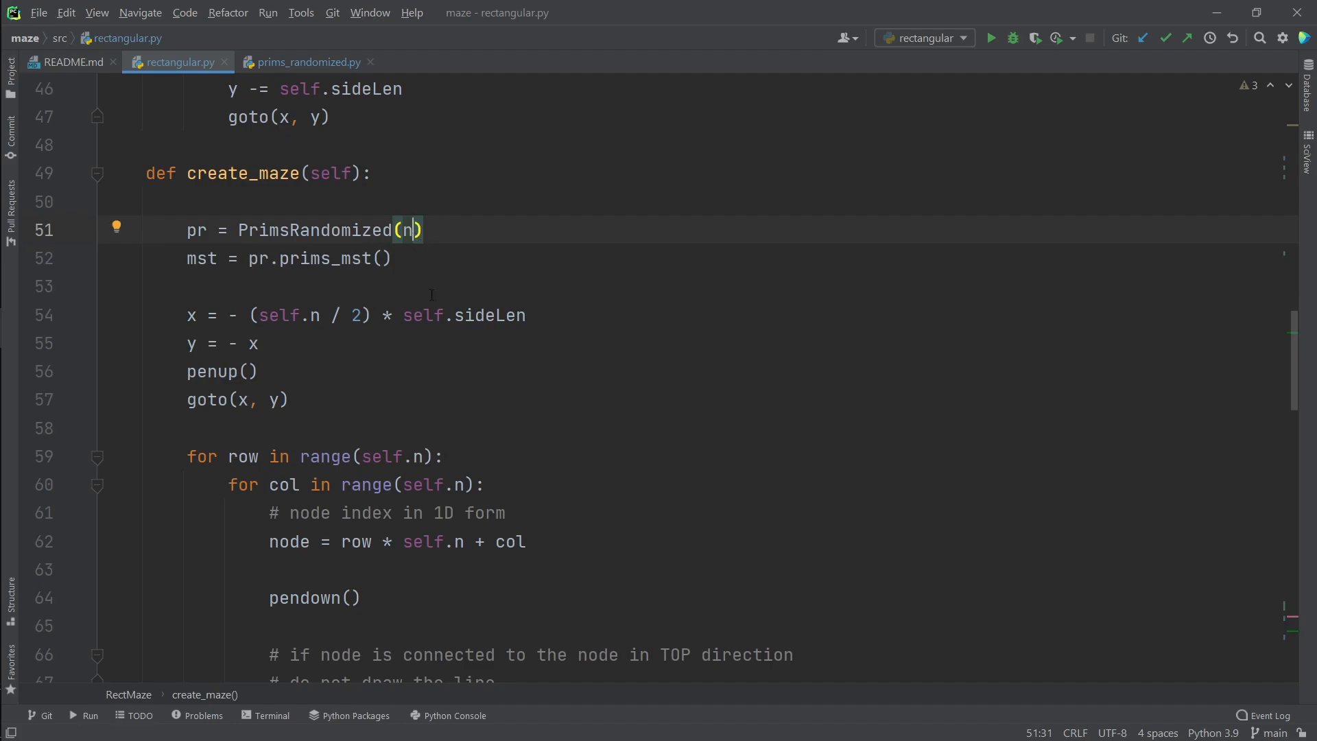
{"action": "left_click", "coordinate": [299, 541]}
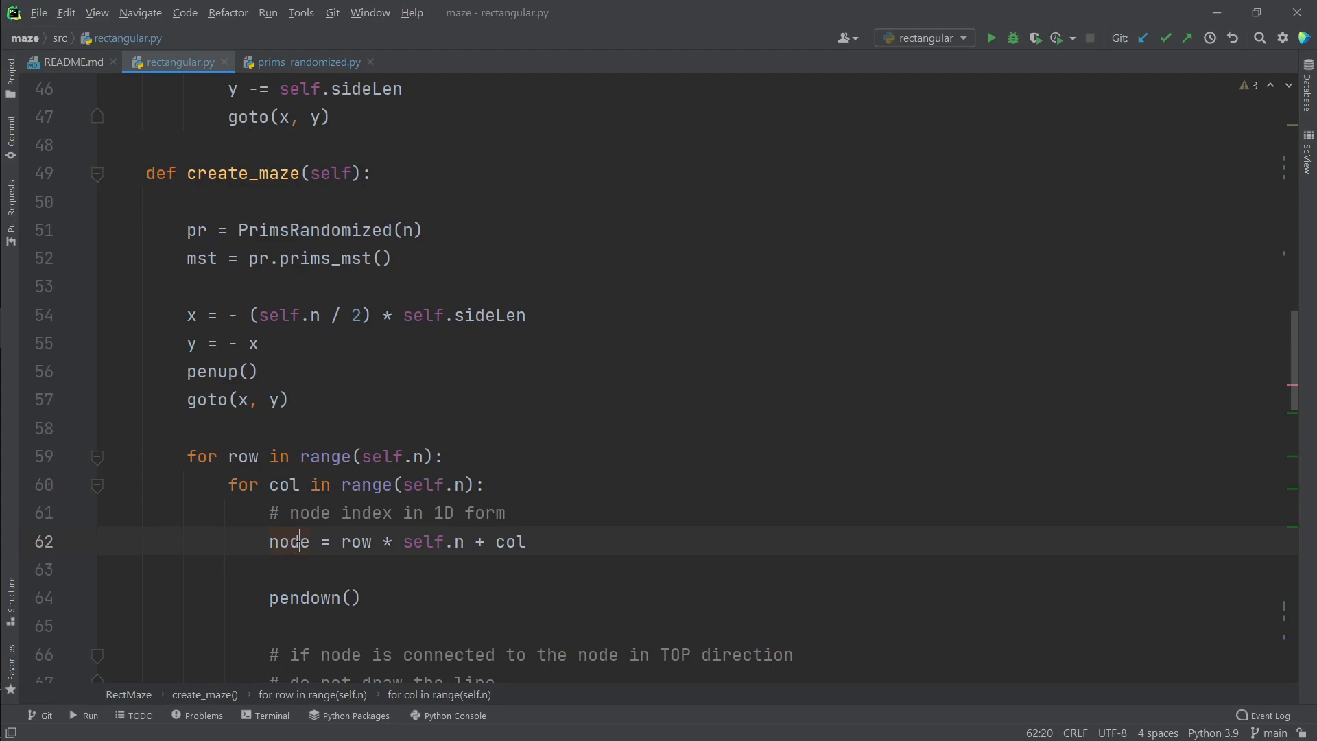
{"action": "scroll", "scroll_direction": "down", "scroll_amount": 3}
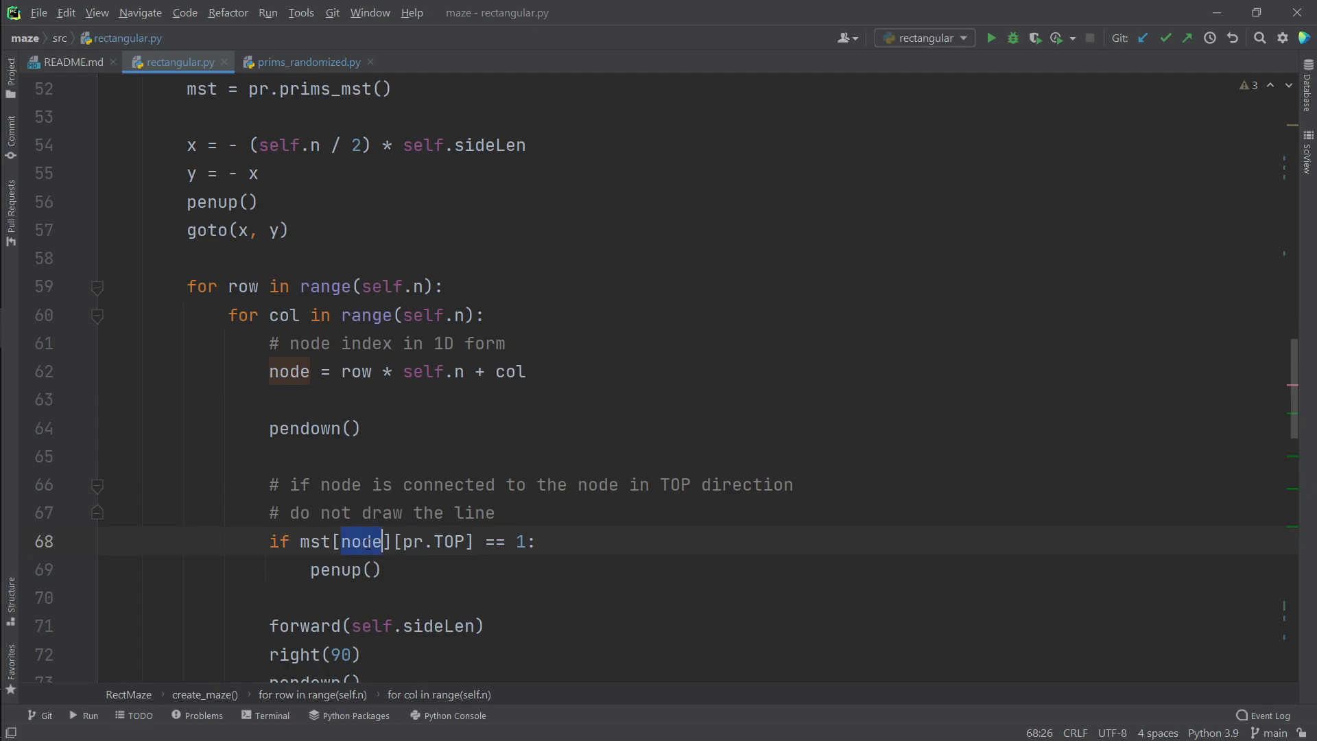
{"action": "scroll", "scroll_direction": "down", "scroll_amount": 3}
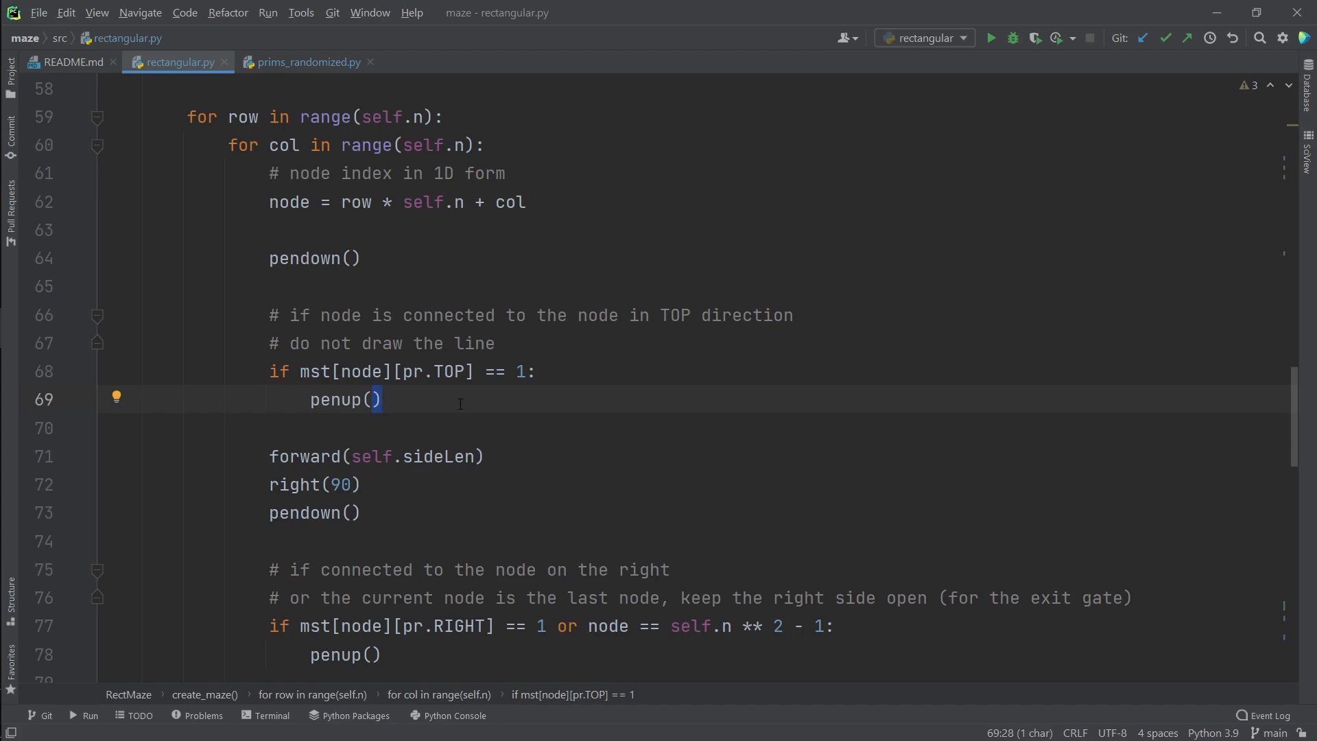
{"action": "scroll", "scroll_direction": "down", "scroll_amount": 3}
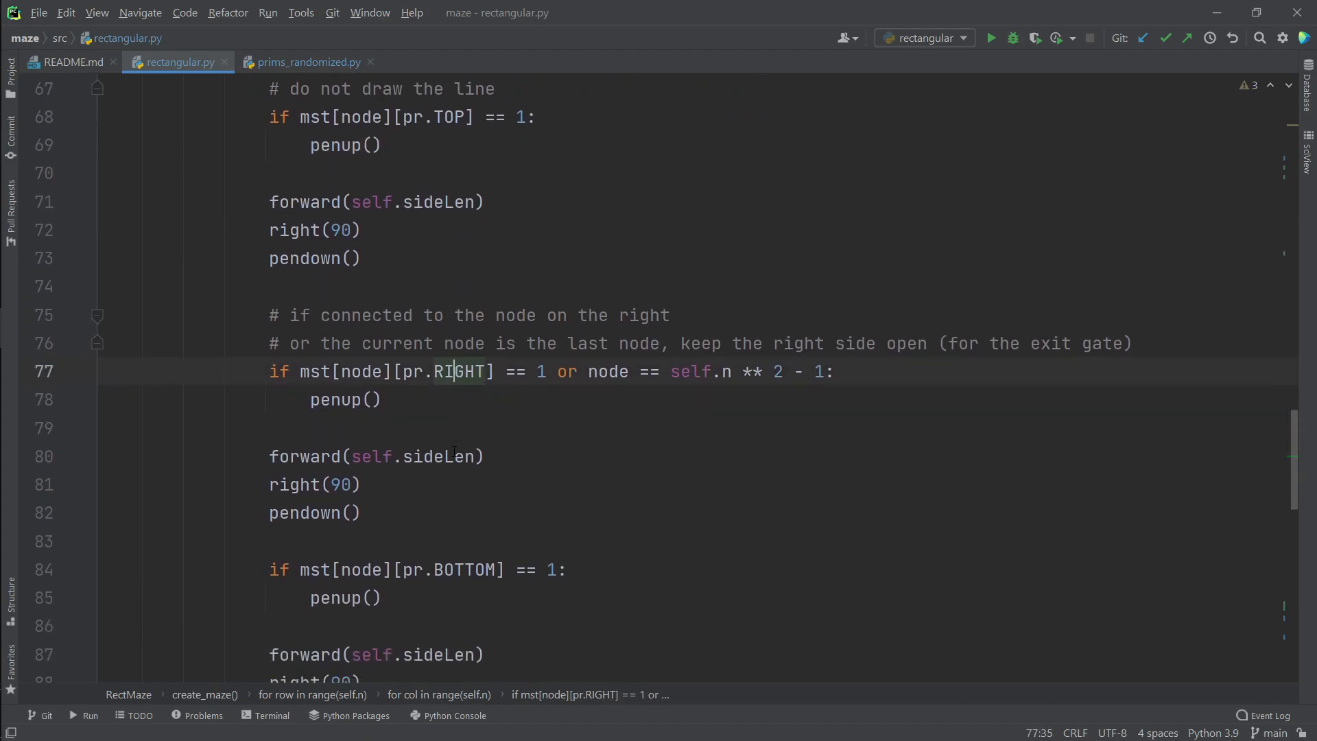
{"action": "scroll", "scroll_direction": "down", "scroll_amount": 3}
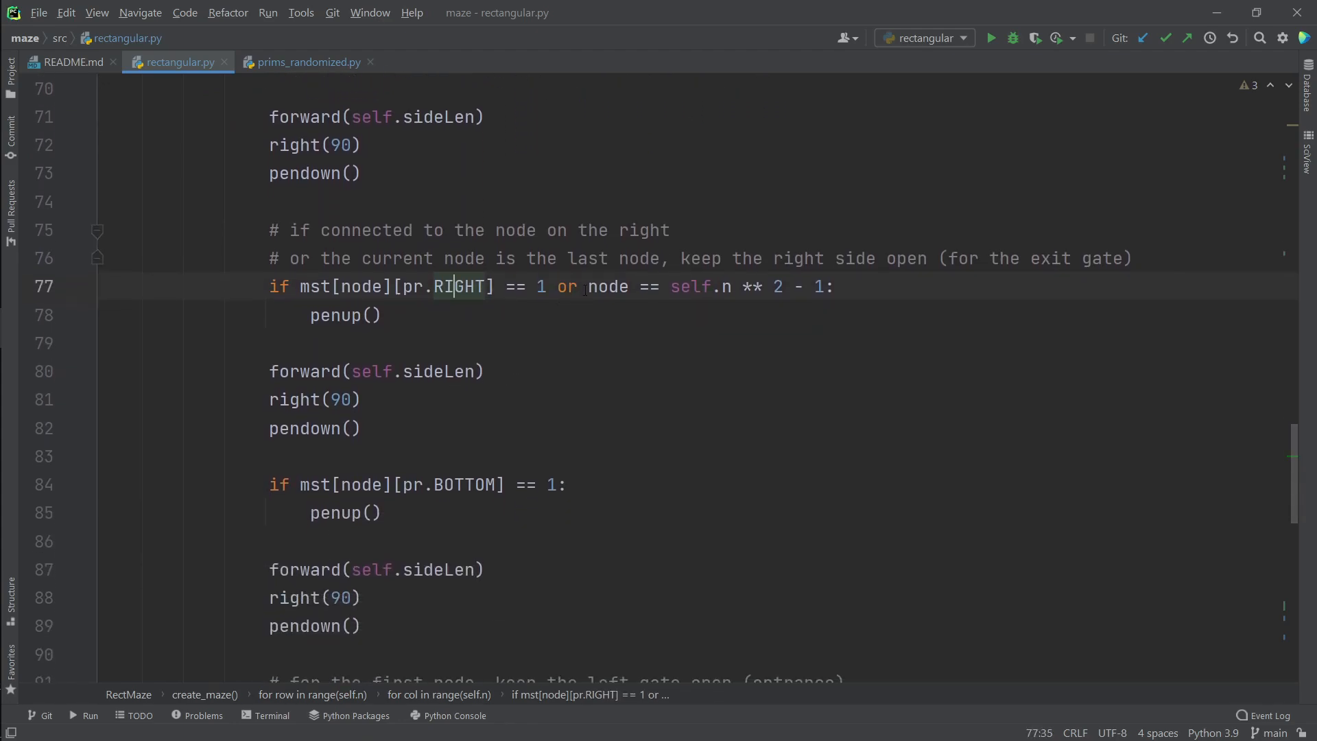
{"action": "left_click_drag", "start_coordinate": [588, 287], "coordinate": [827, 286]}
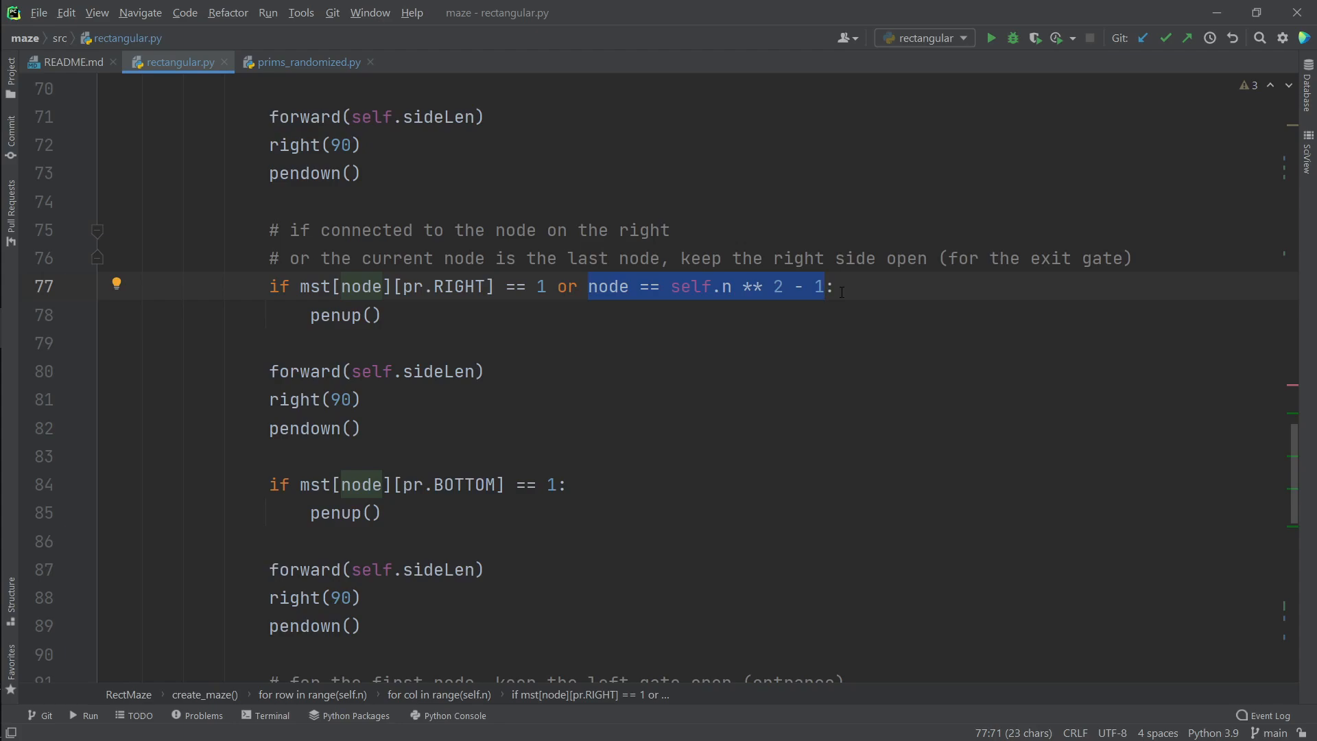
{"action": "scroll", "scroll_direction": "down", "scroll_amount": 3}
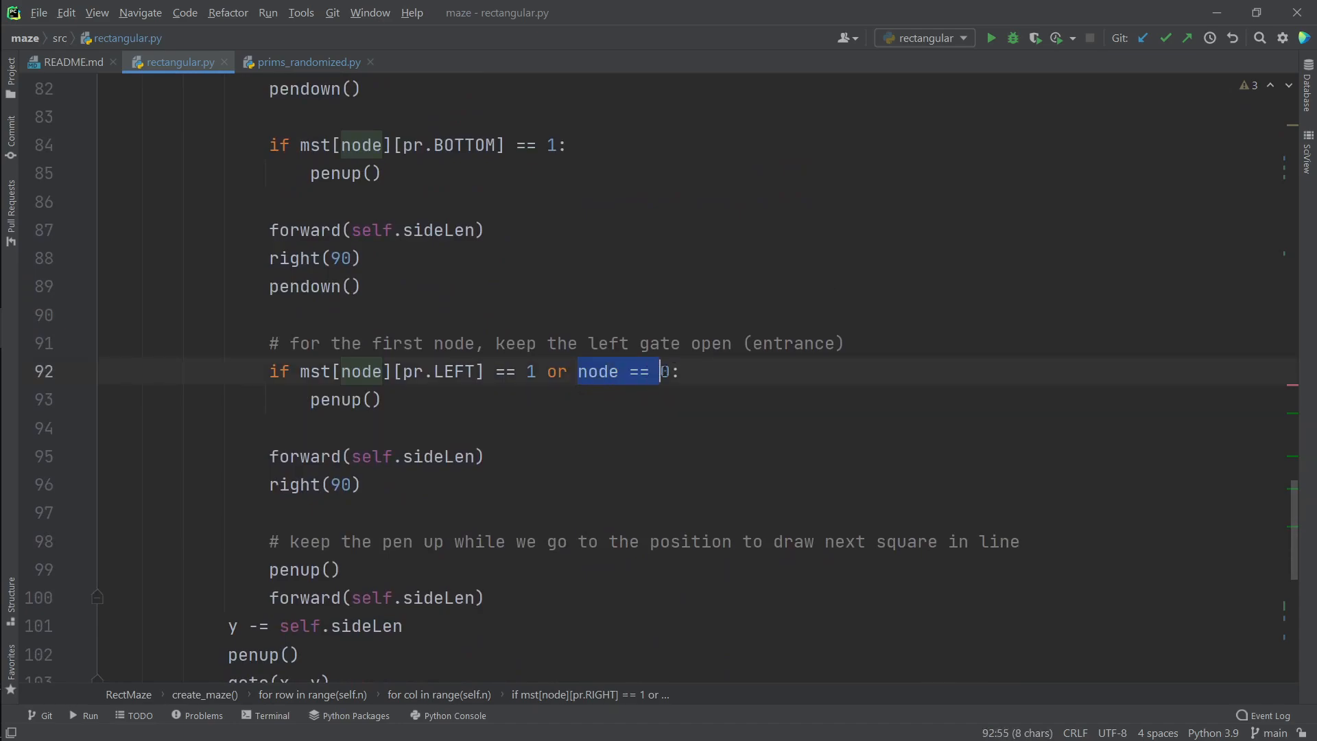
{"action": "type", "text": "0"}
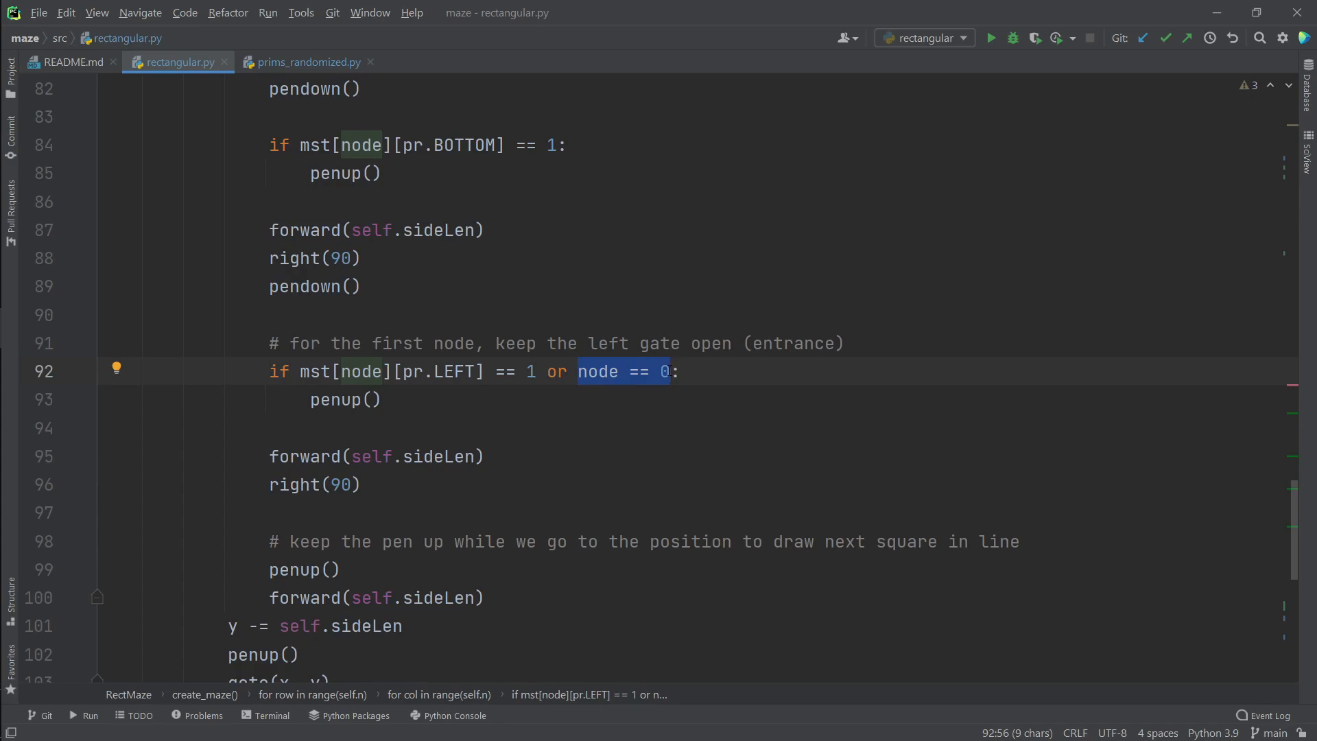
{"action": "scroll", "scroll_direction": "down", "scroll_amount": 3}
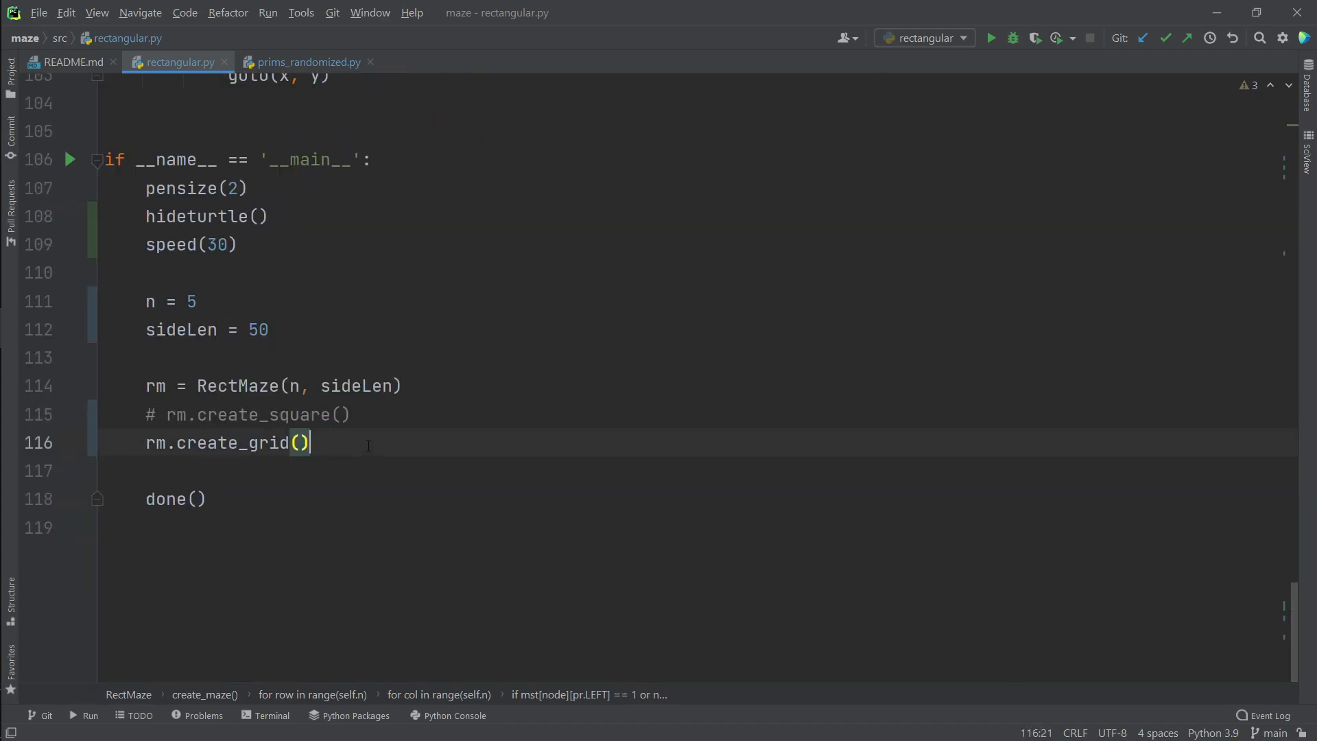
Step: Call rm.create_maze() instead of create_grid, run it, and close the 5-by-5 maze window
{"action": "type", "text": "rm.create_maze("}
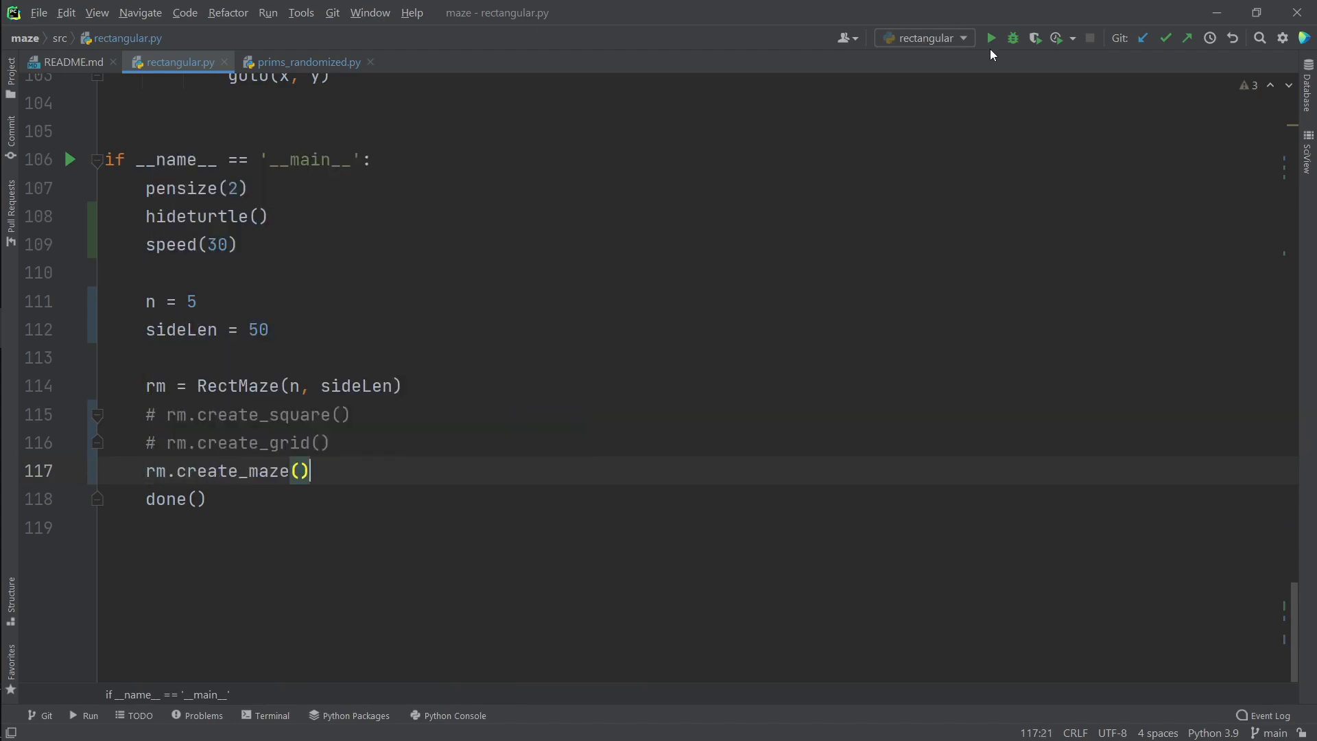
{"action": "left_click", "coordinate": [991, 37]}
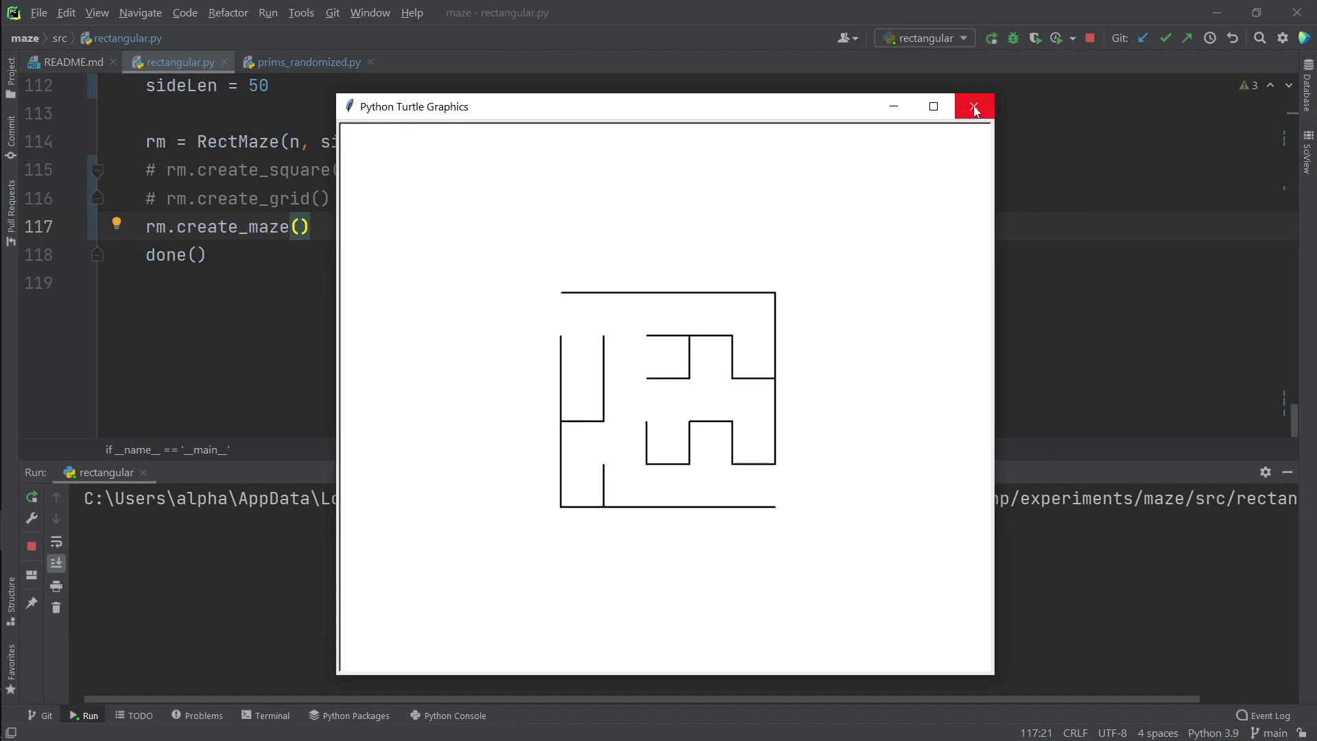
{"action": "left_click", "coordinate": [974, 107]}
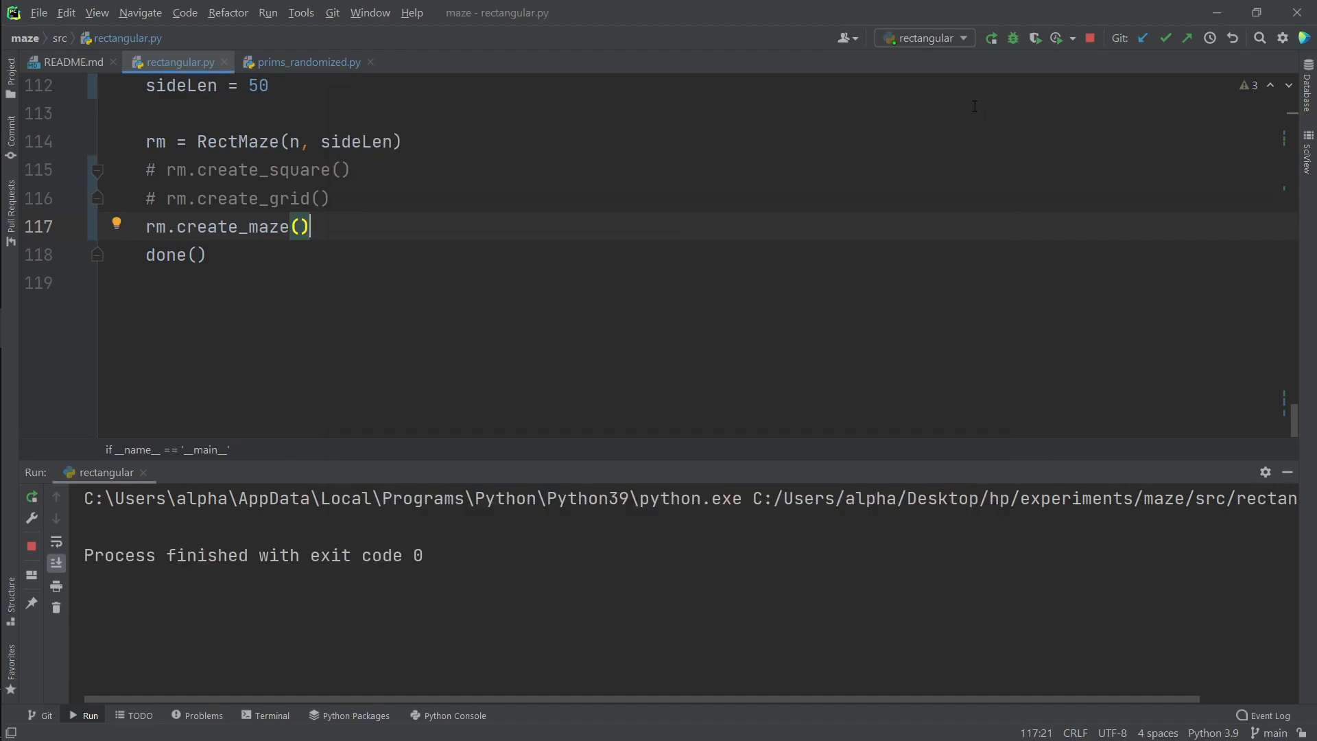
Step: Set n to 25 and sideLen to 30, then run the script
{"action": "left_click", "coordinate": [185, 141]}
{"action": "type", "text": "3"}
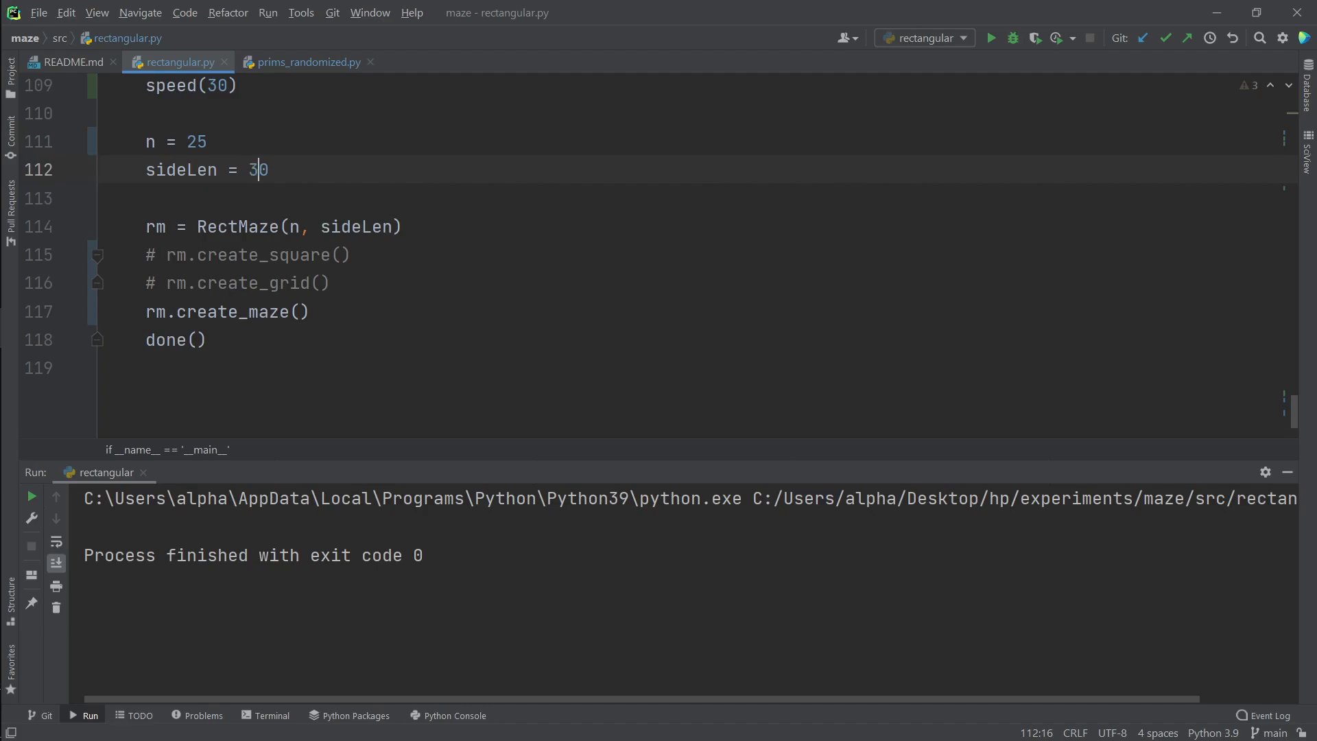
{"action": "left_click", "coordinate": [991, 38]}
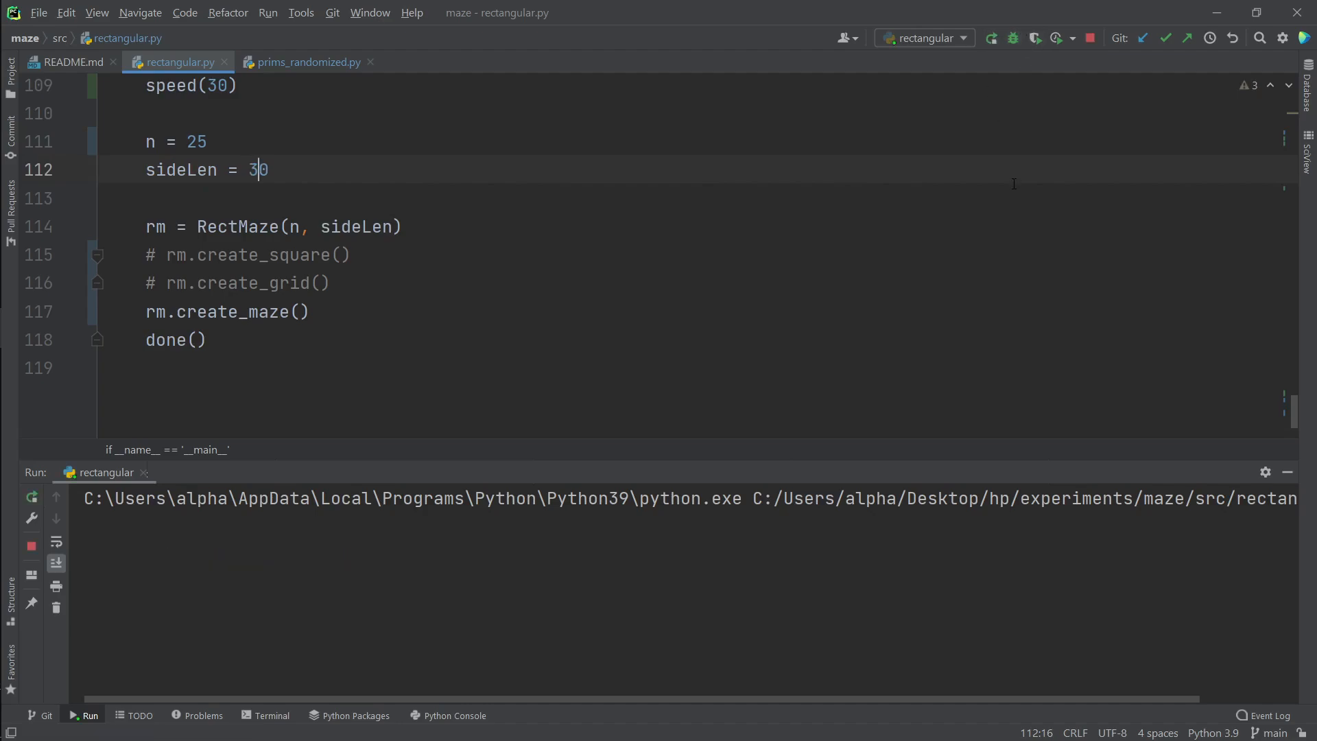